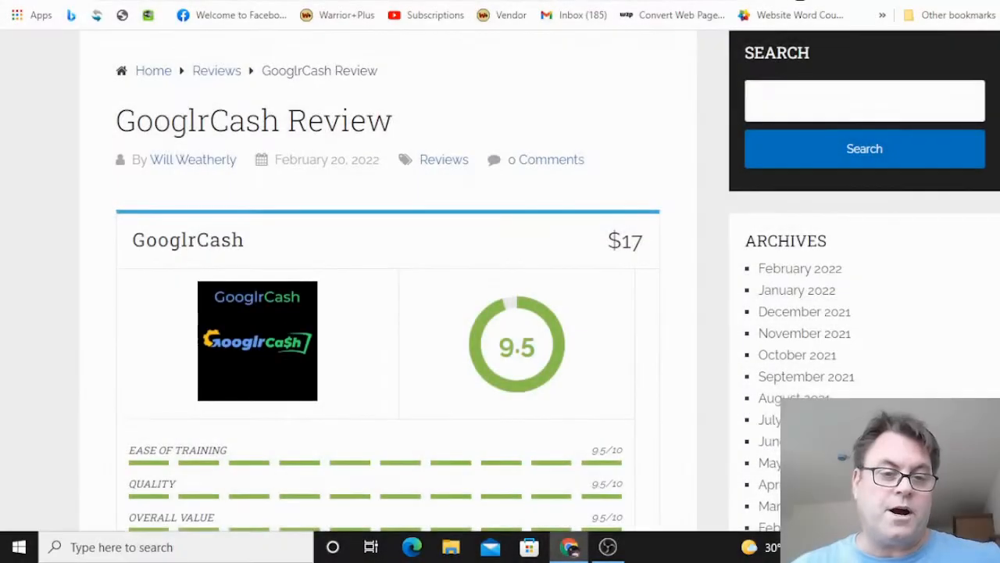
# - Scroll the review page past the rating box and banner to 'What Is GooglrCash All About?'
pyautogui.scroll(-3)
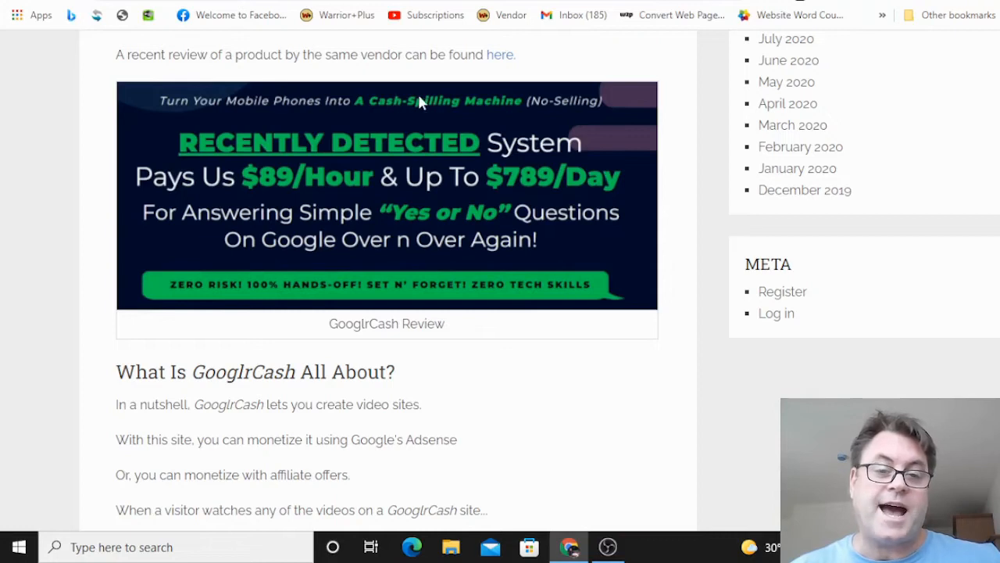
pyautogui.moveTo(416, 150)
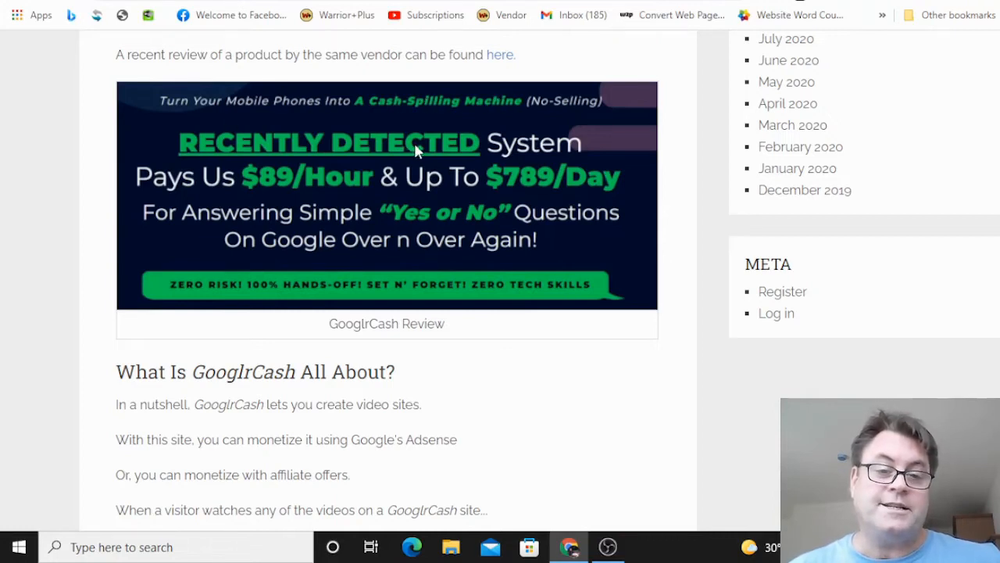
pyautogui.moveTo(320, 187)
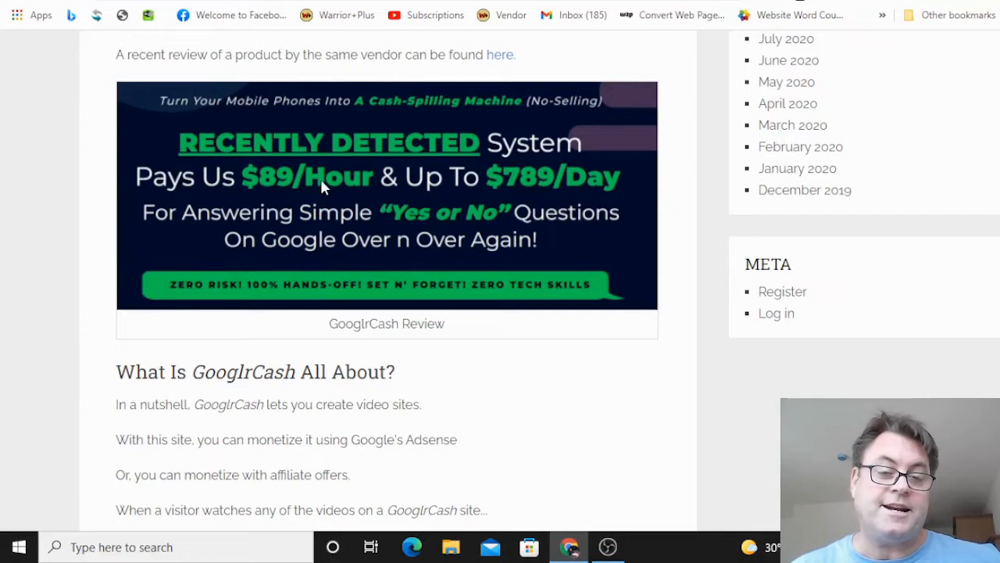
pyautogui.moveTo(535, 186)
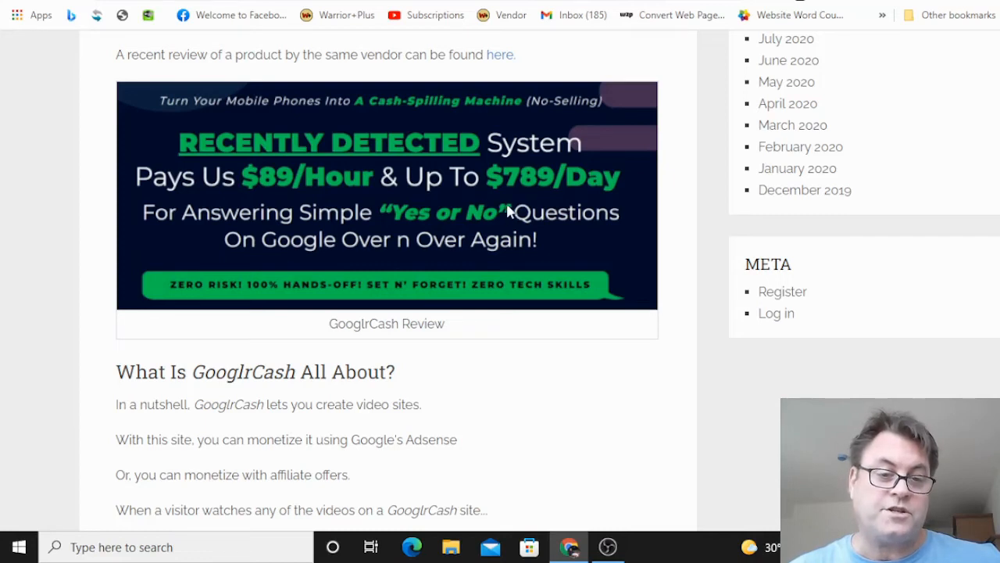
pyautogui.moveTo(181, 218)
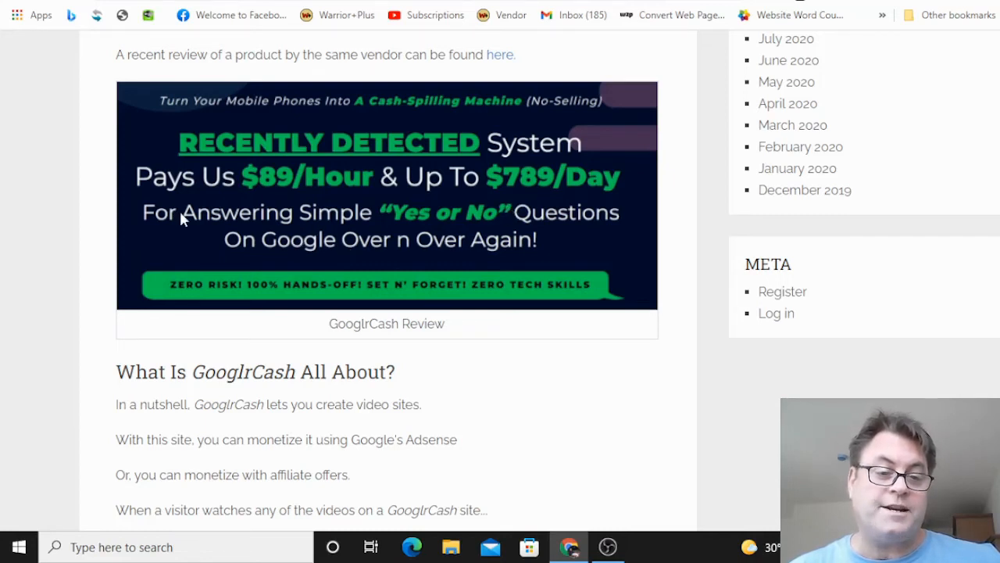
pyautogui.moveTo(303, 293)
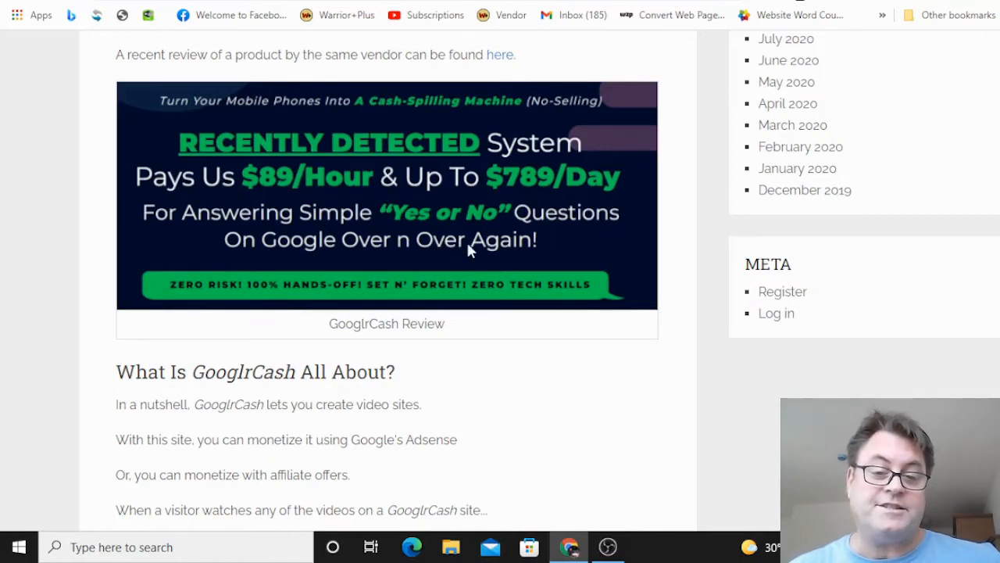
pyautogui.scroll(-3)
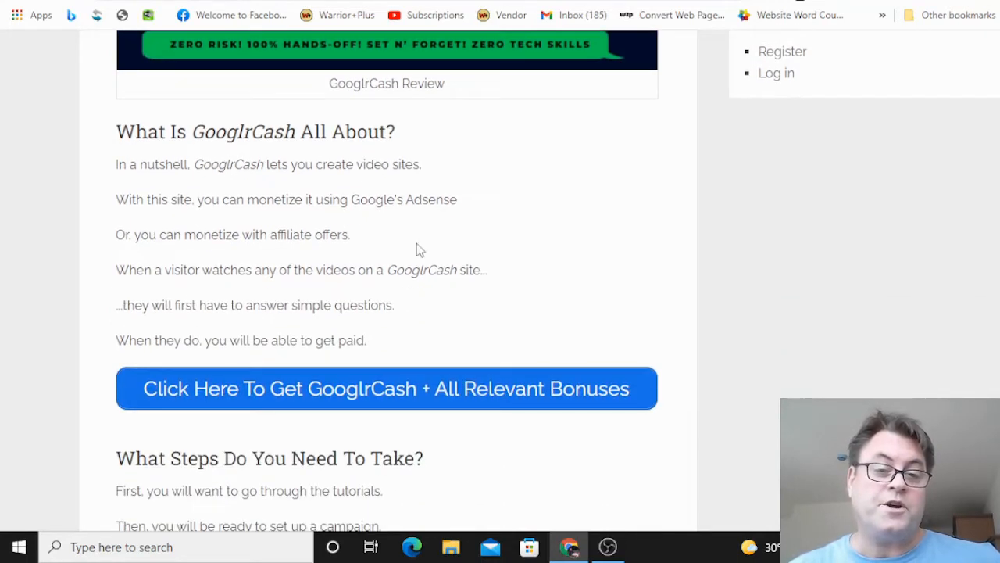
pyautogui.moveTo(356, 194)
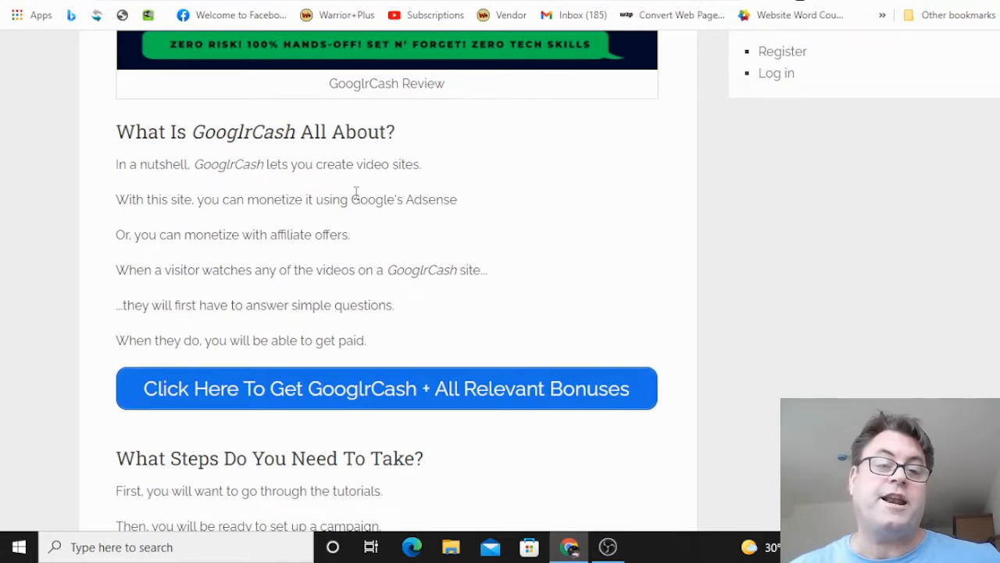
pyautogui.moveTo(383, 186)
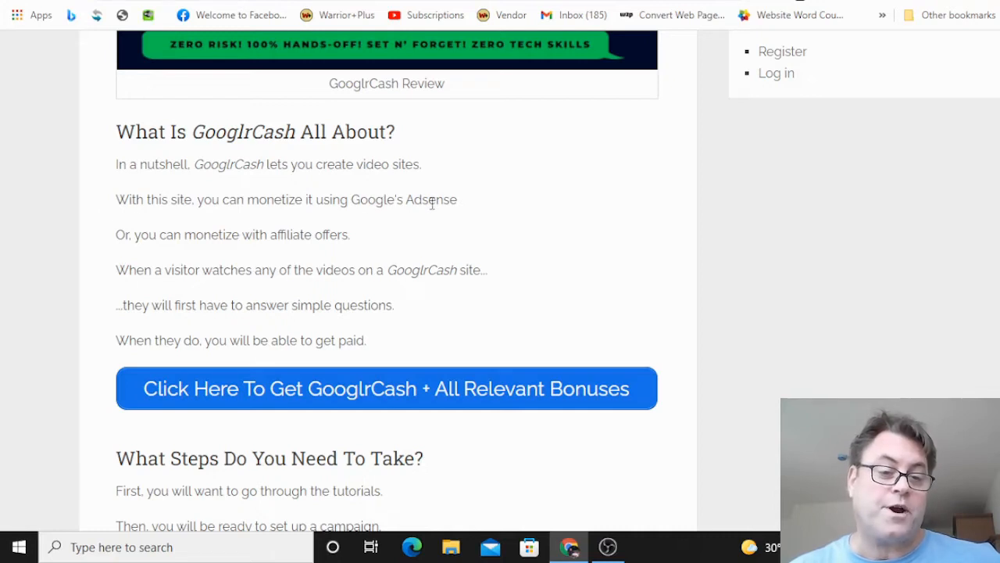
pyautogui.moveTo(241, 241)
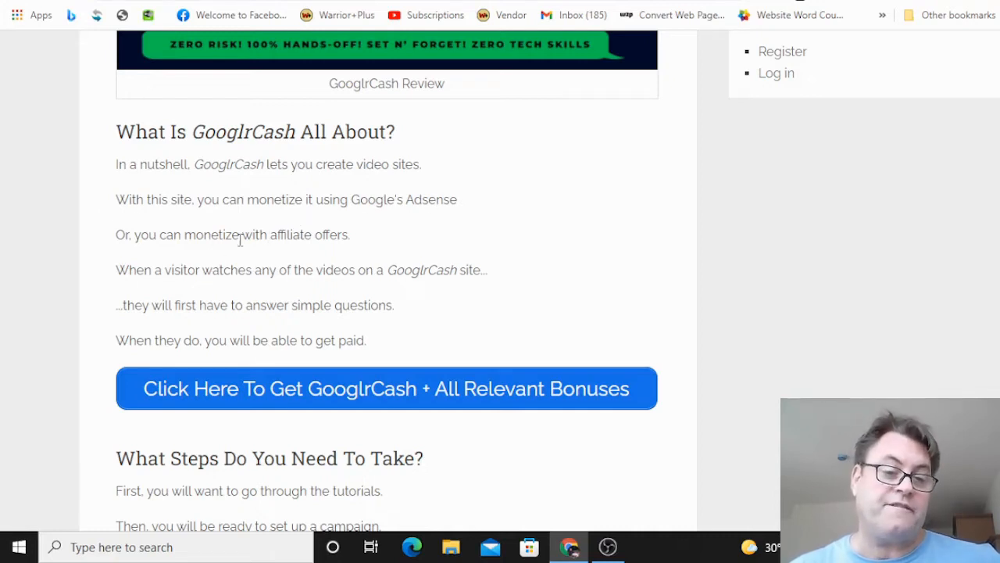
pyautogui.scroll(-3)
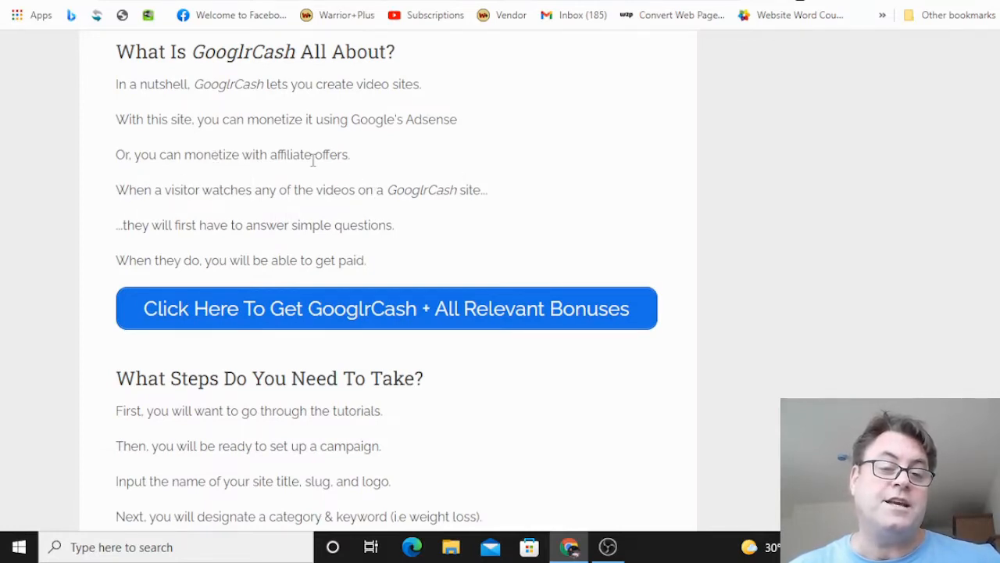
pyautogui.moveTo(457, 188)
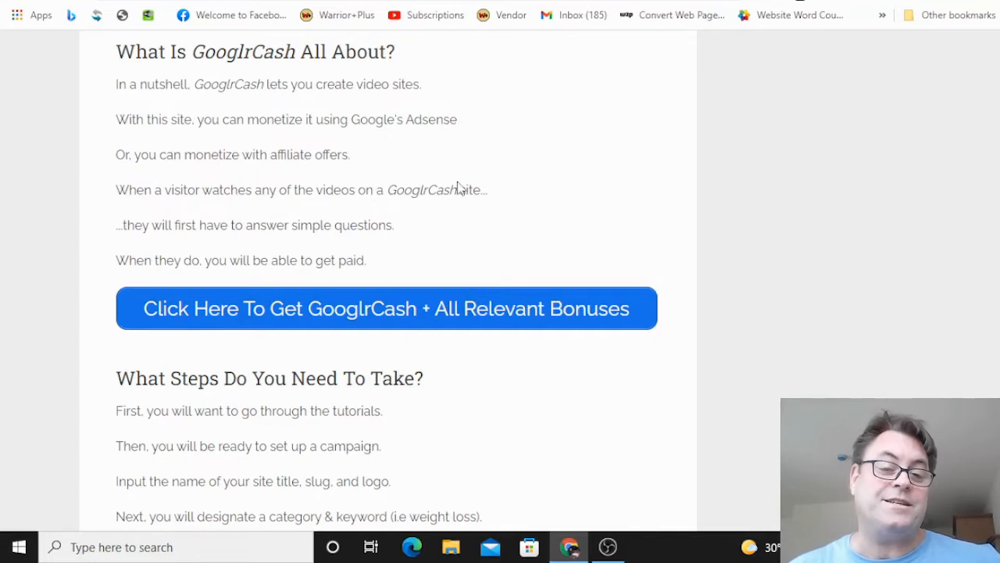
pyautogui.moveTo(394, 254)
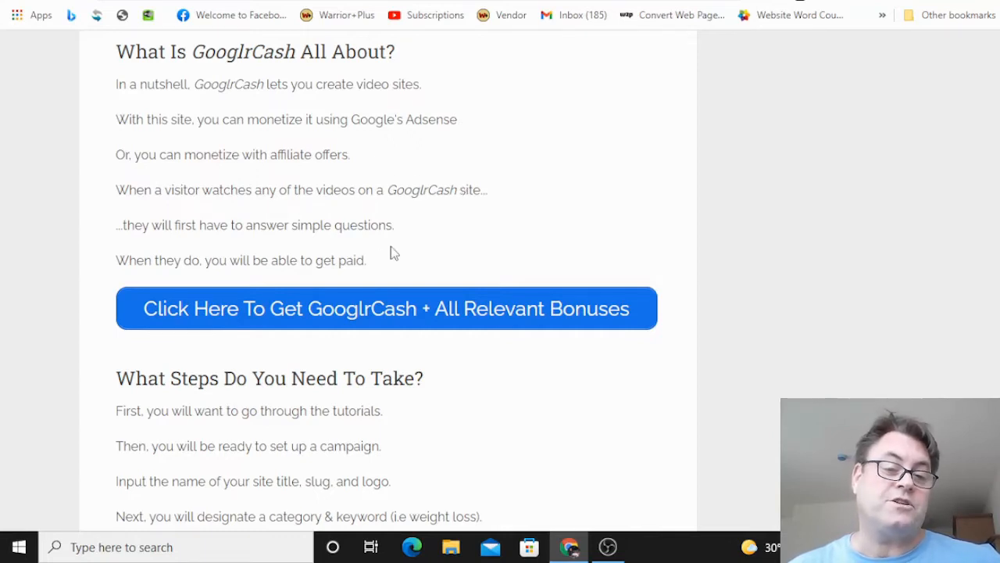
pyautogui.moveTo(537, 229)
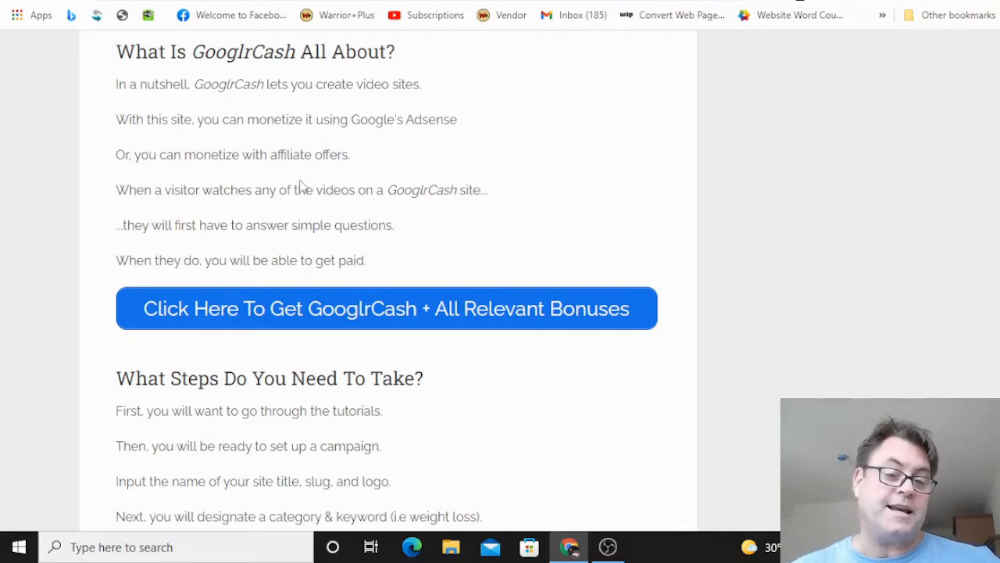
# - Scroll through the final thoughts to the 'OTOs of GooglrCash' prices and Custom Bonuses list
pyautogui.scroll(-3)
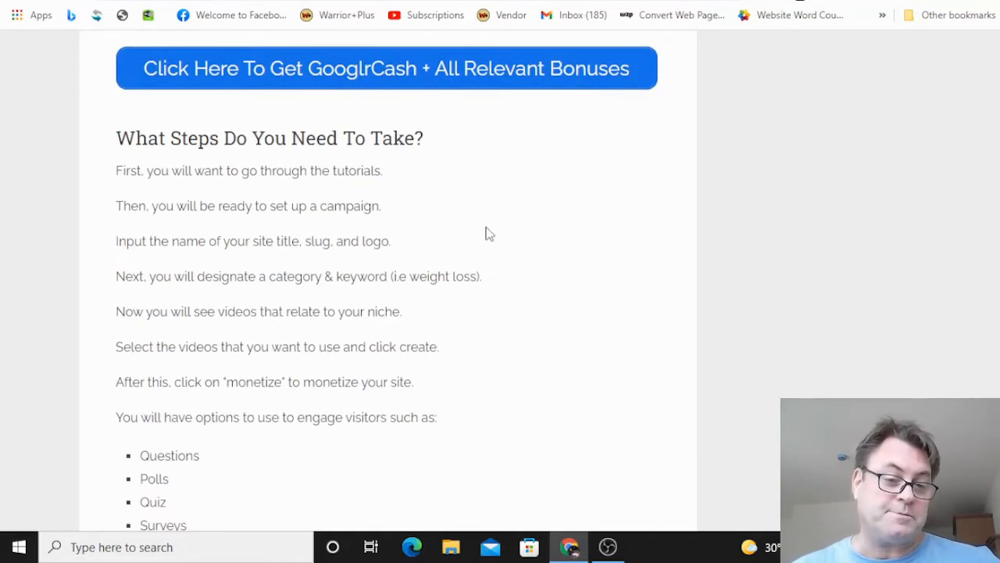
pyautogui.moveTo(347, 266)
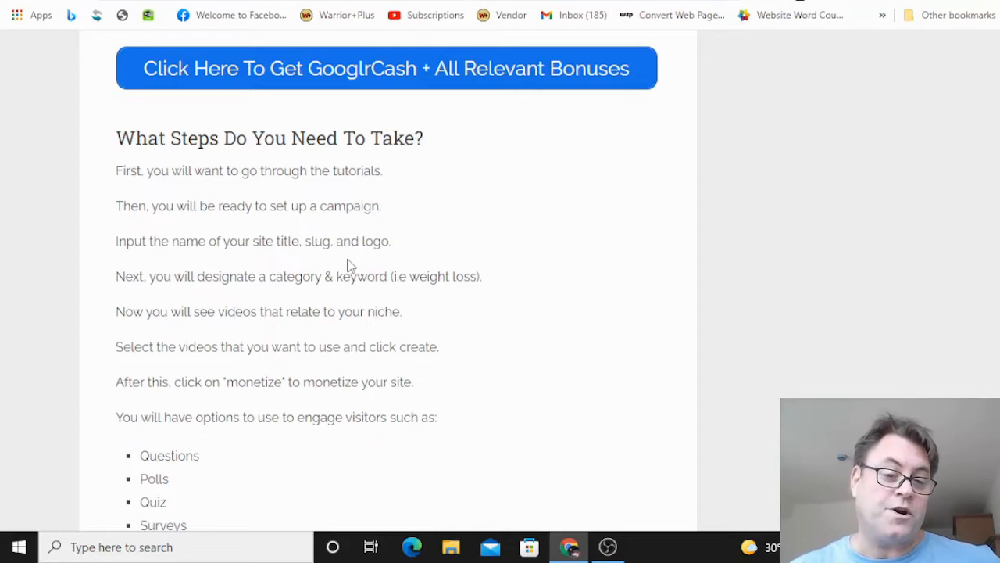
pyautogui.scroll(-3)
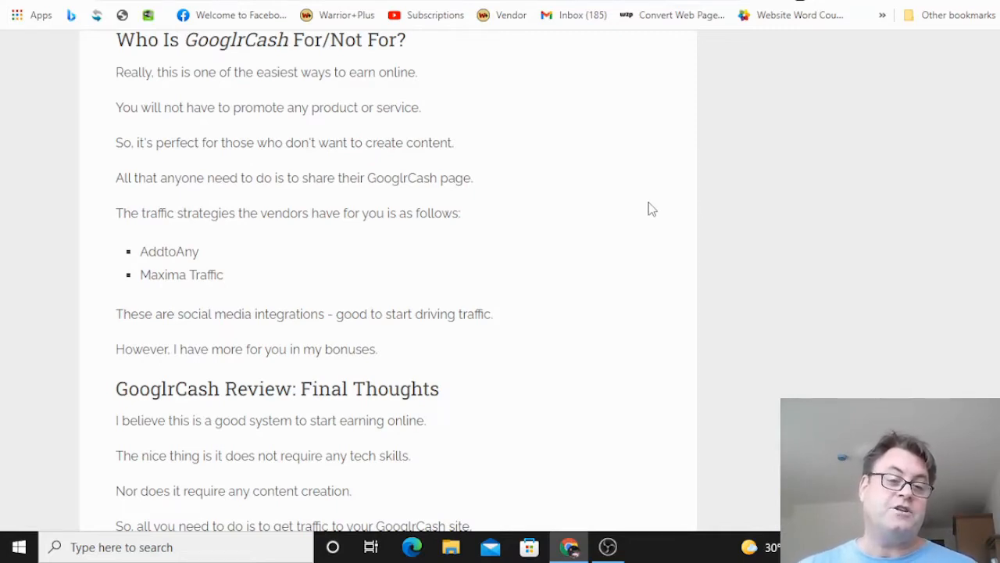
pyautogui.scroll(-3)
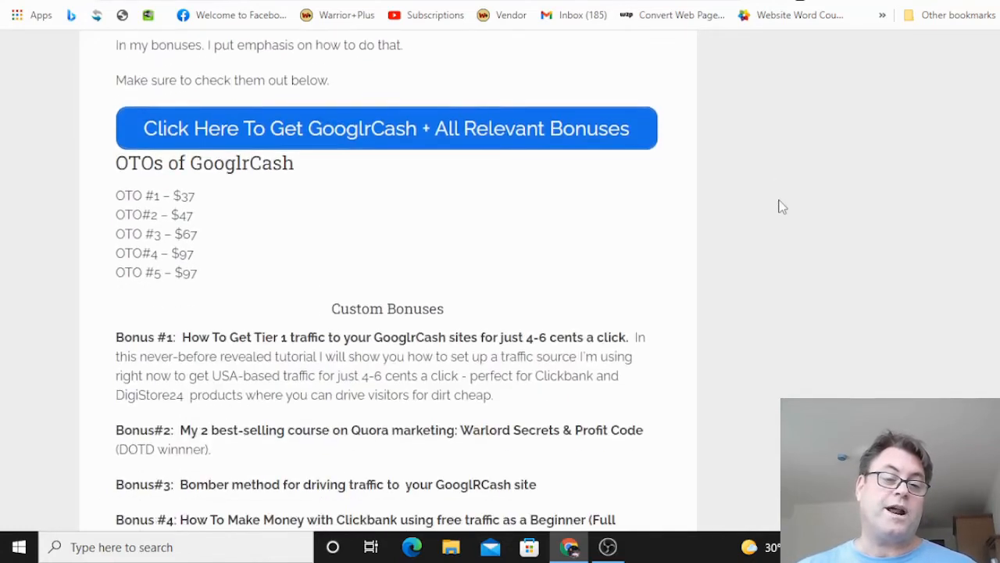
pyautogui.scroll(-3)
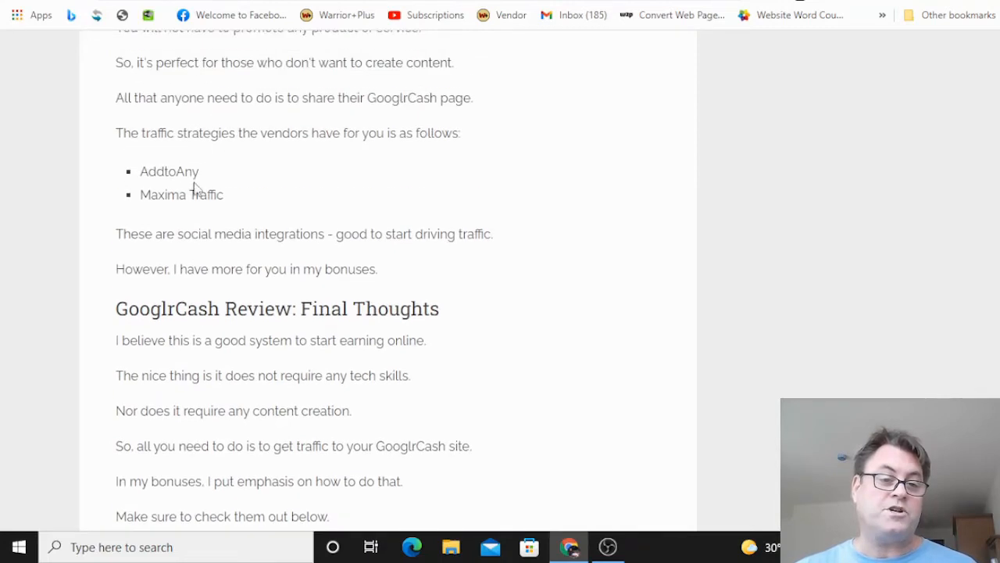
pyautogui.moveTo(259, 211)
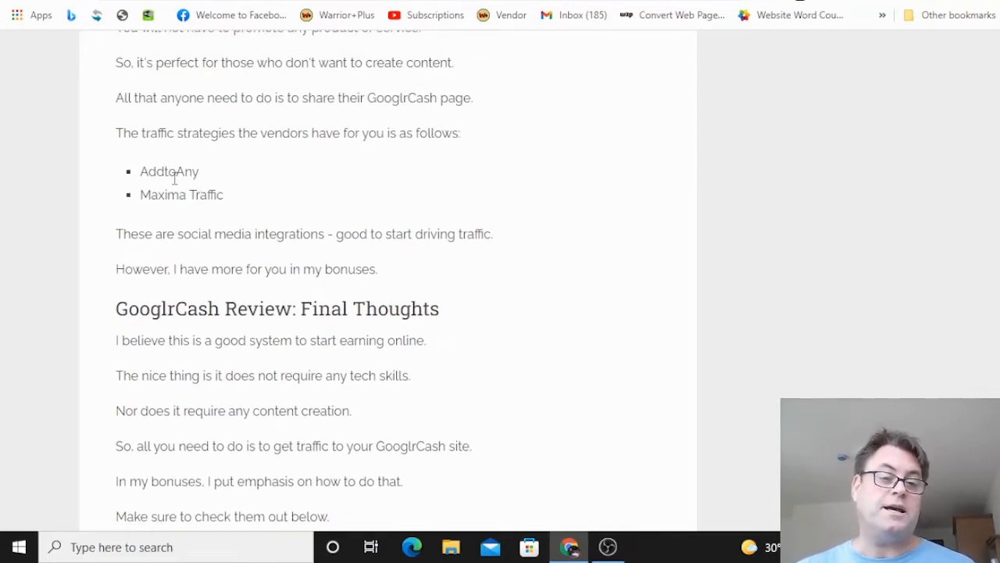
pyautogui.scroll(-3)
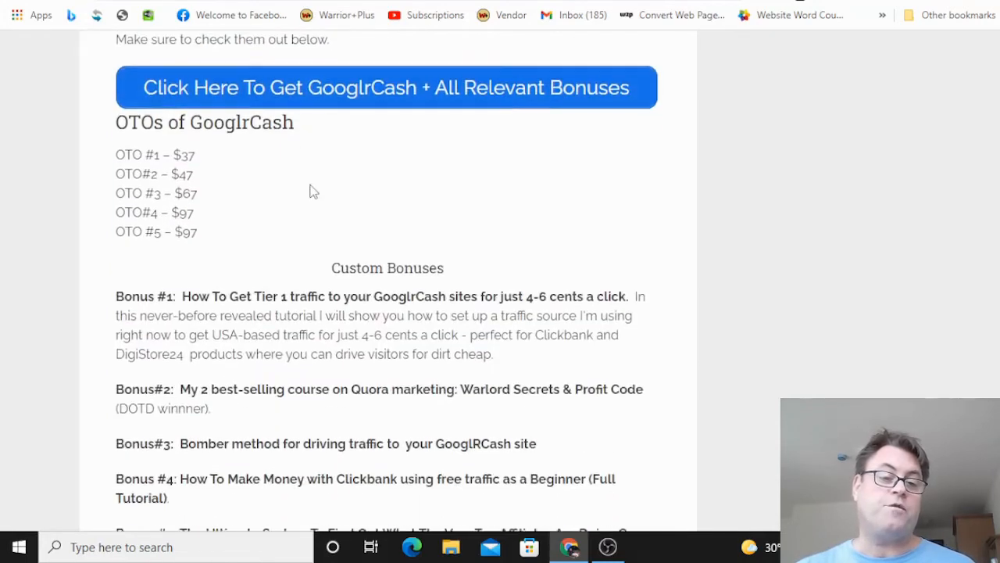
pyautogui.scroll(-3)
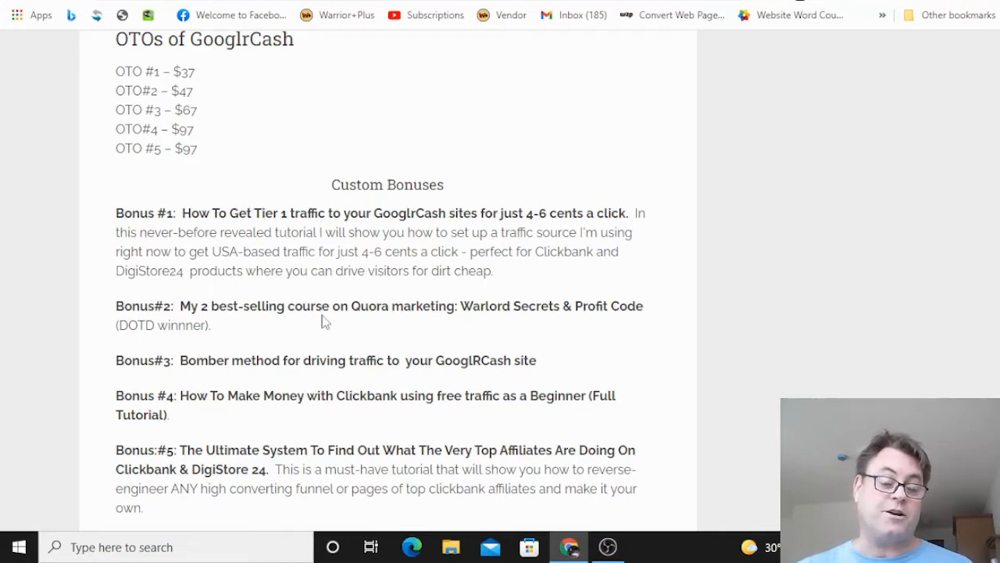
pyautogui.moveTo(326, 323)
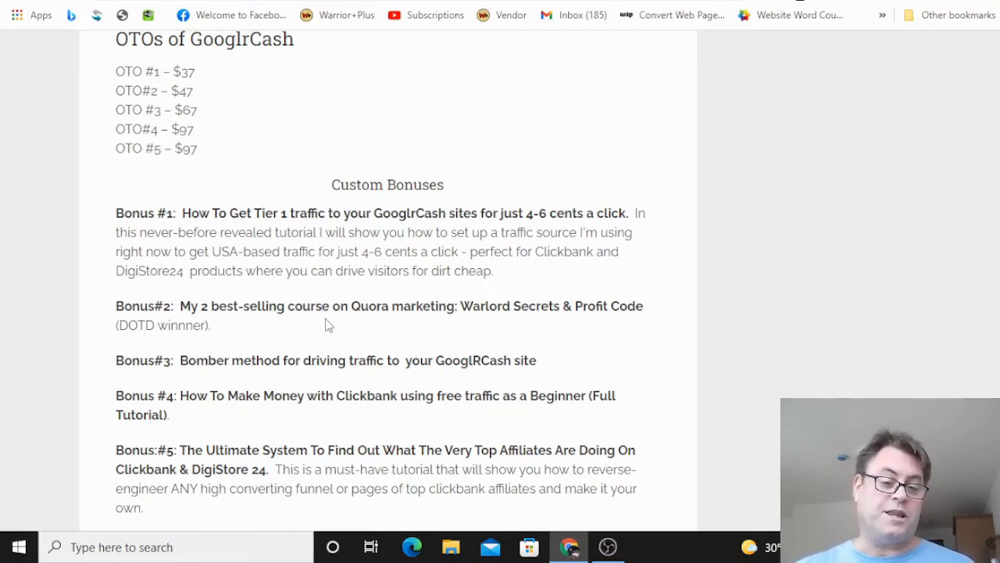
pyautogui.scroll(-3)
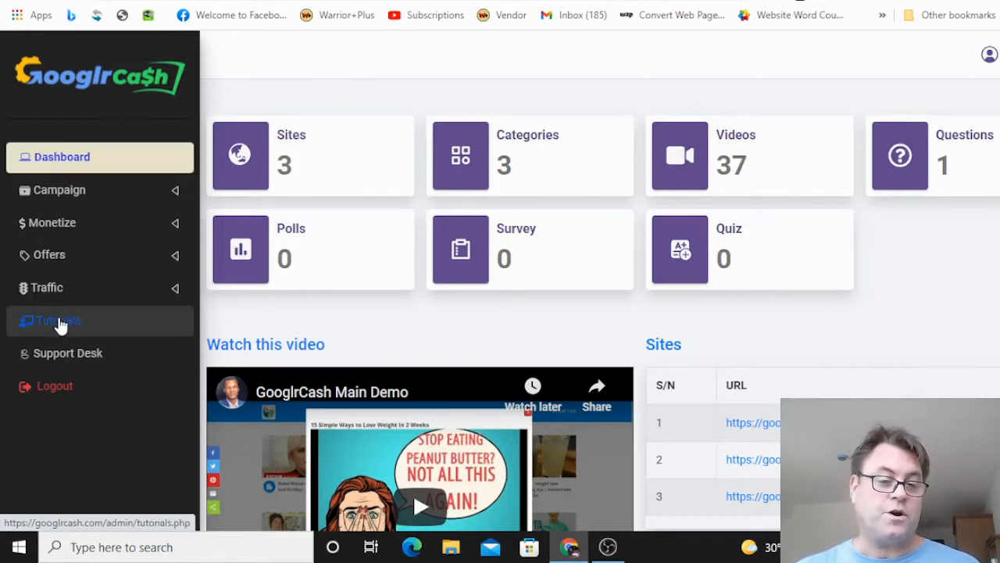
# - Show the Tutorials page and scroll through its Adsense Approval, Traffic, DFY and Automation videos
pyautogui.click(59, 320)
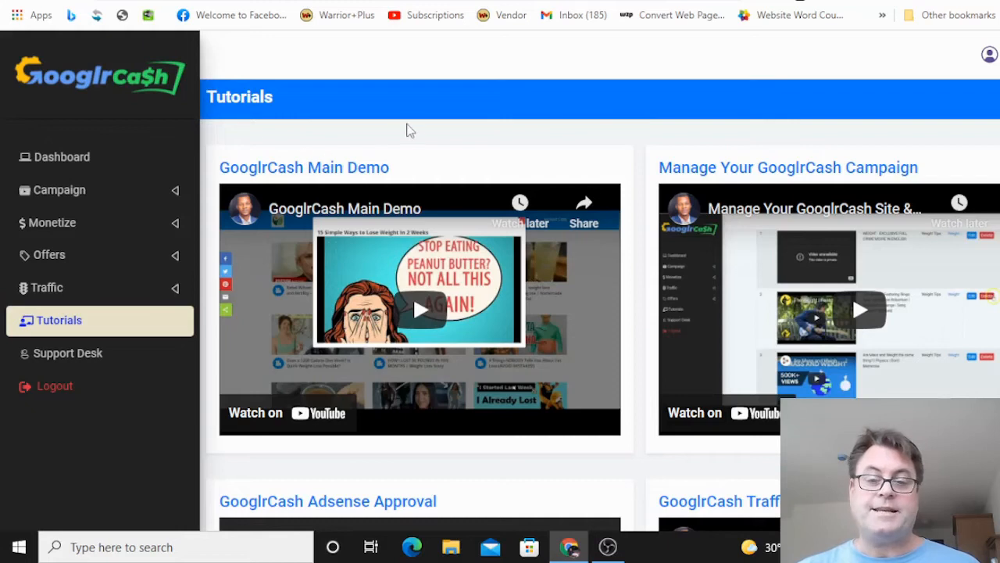
pyautogui.scroll(-3)
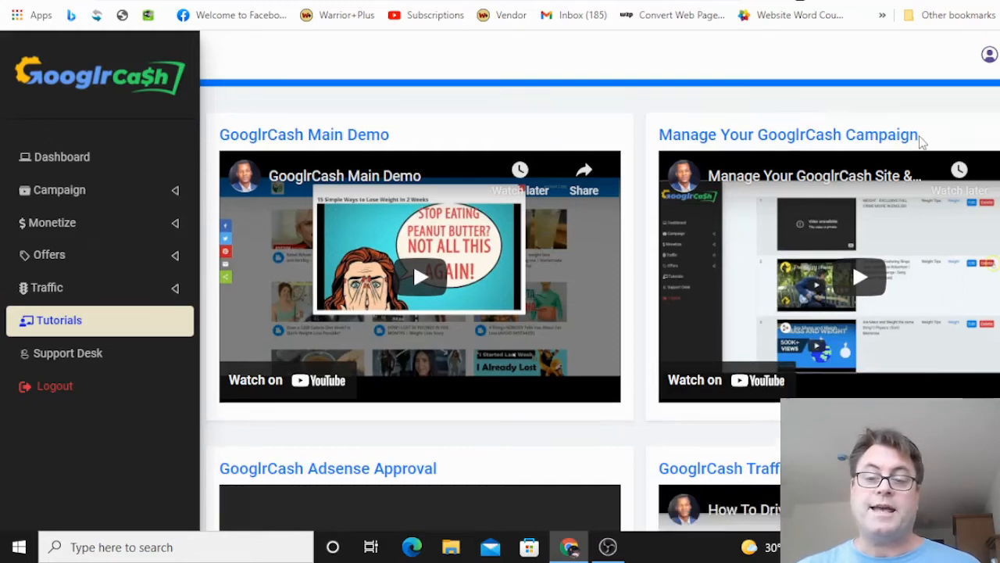
pyautogui.scroll(-3)
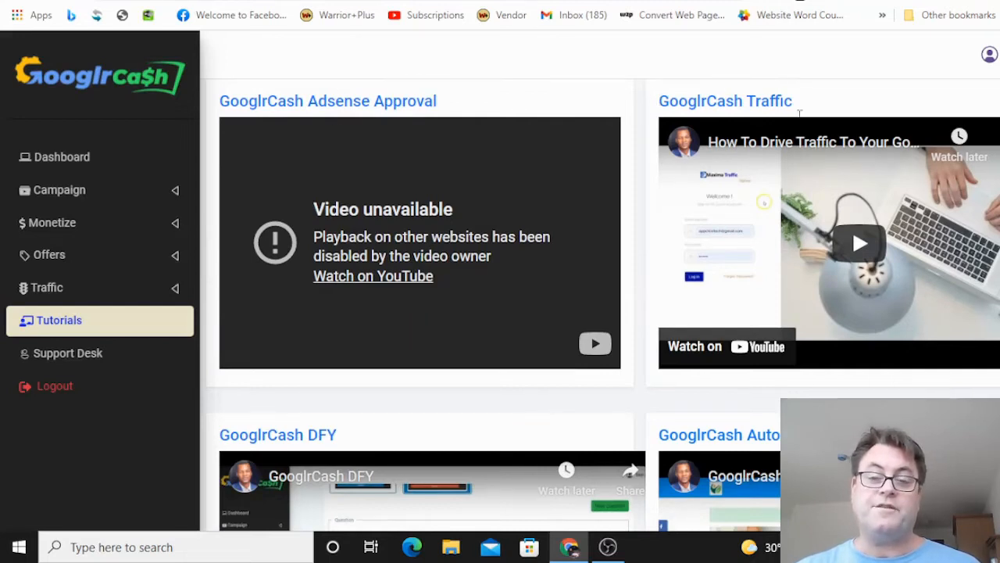
pyautogui.scroll(-3)
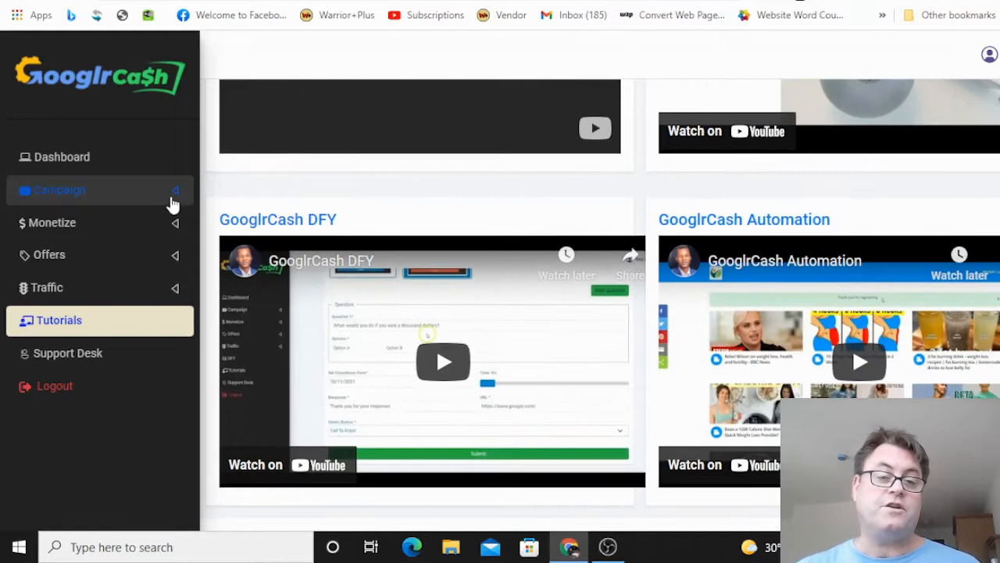
pyautogui.moveTo(617, 213)
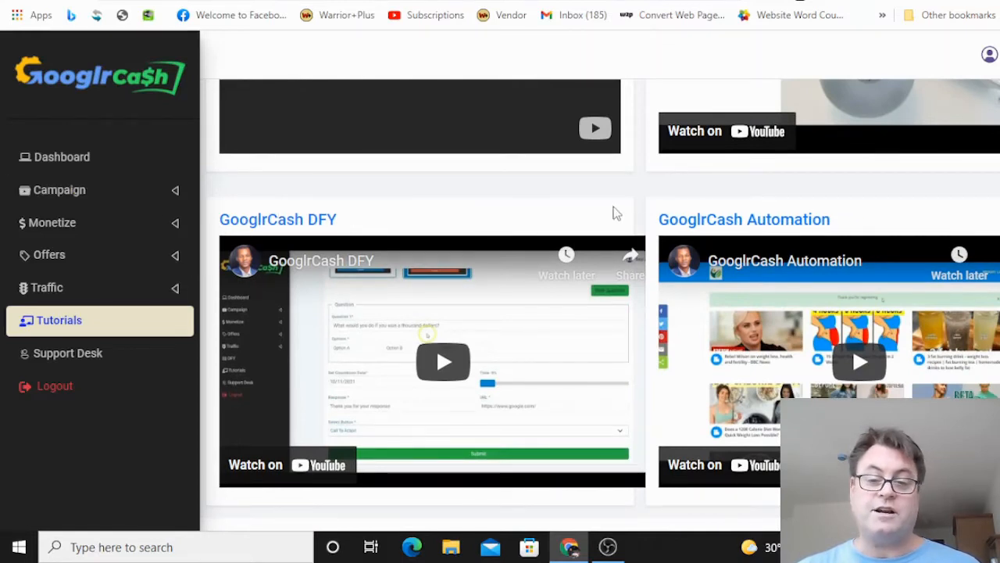
pyautogui.scroll(-3)
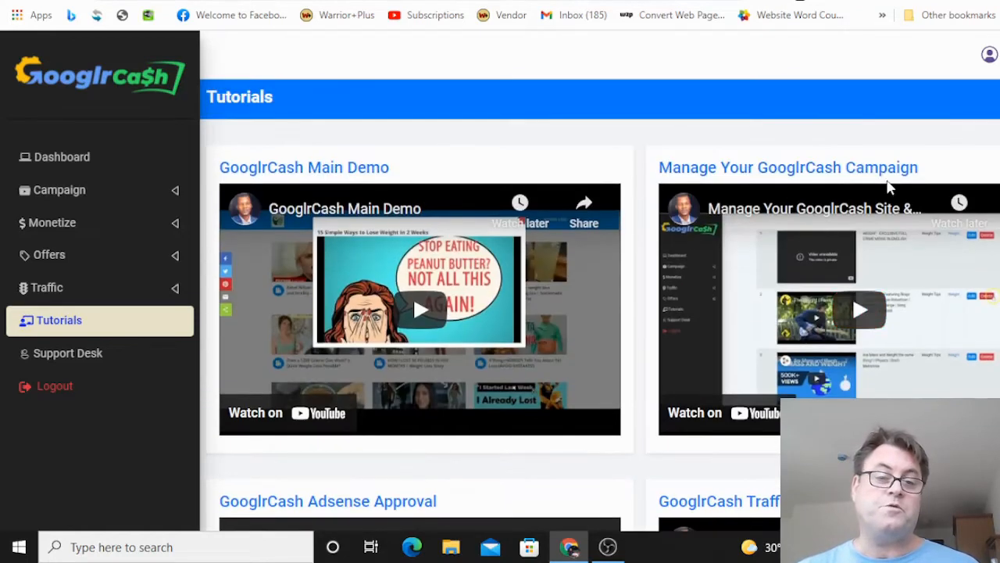
pyautogui.scroll(-3)
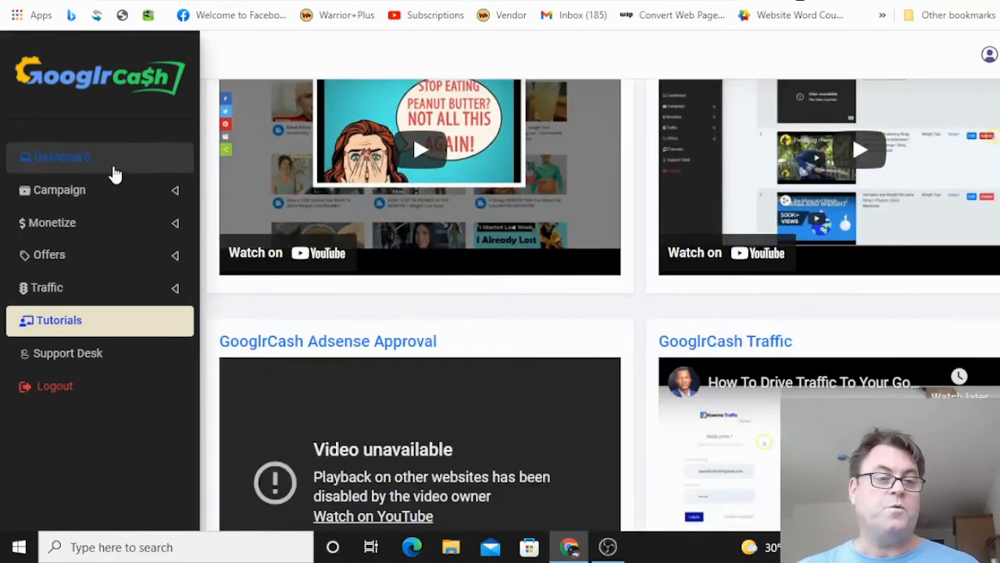
pyautogui.moveTo(59, 190)
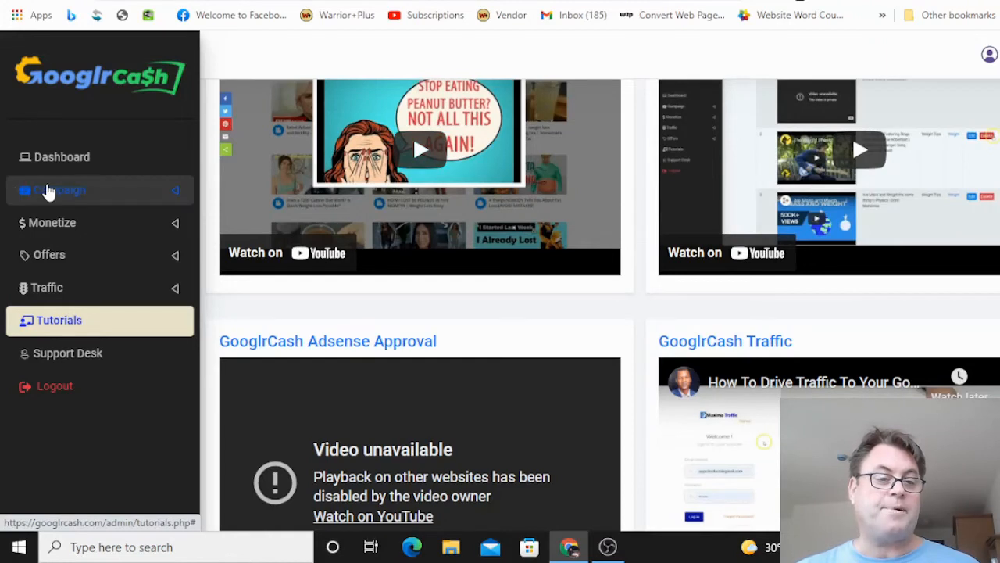
# - Start a new campaign with Site Title 'health fitness tips' and continue to the video step
pyautogui.click(59, 191)
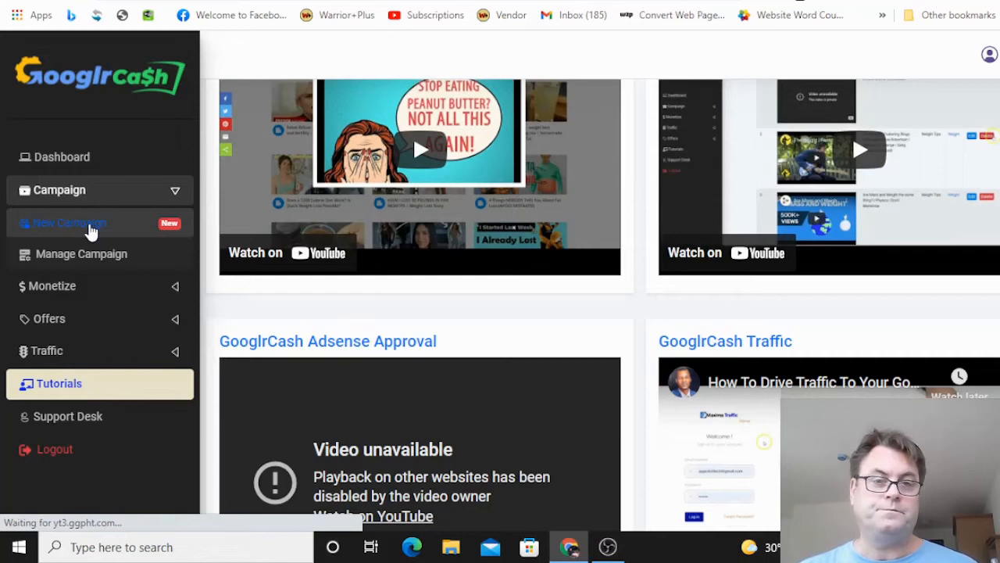
pyautogui.click(70, 222)
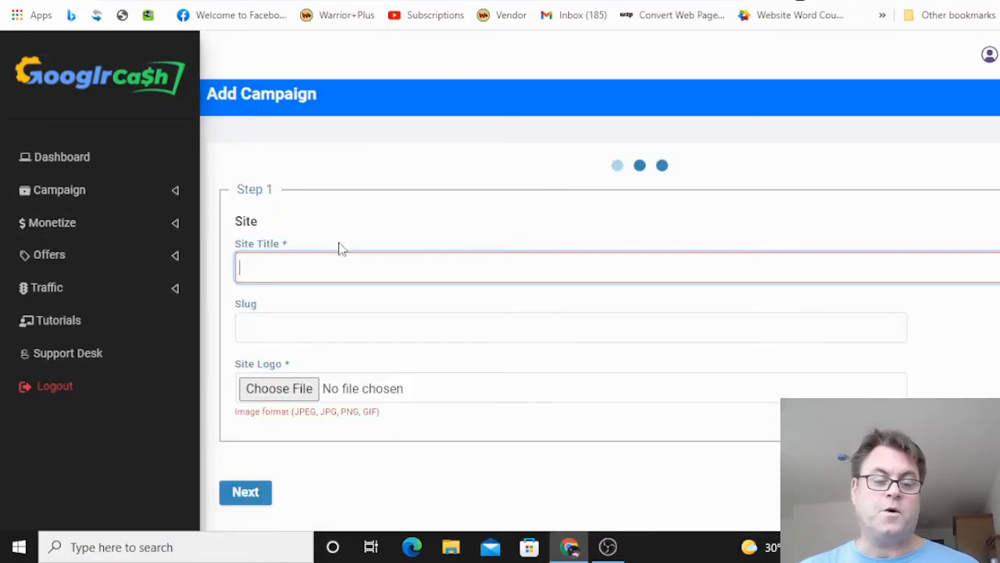
pyautogui.write('health')
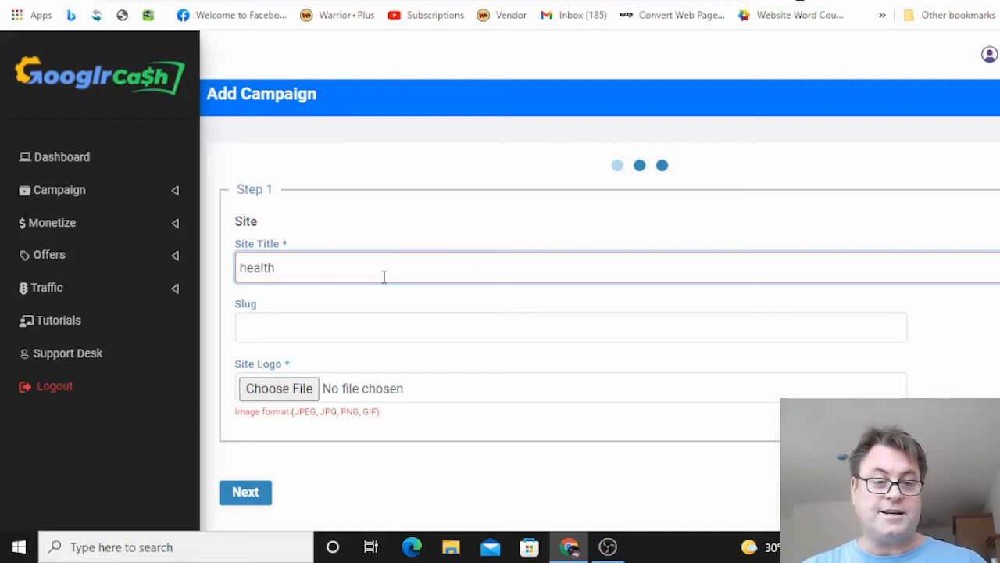
pyautogui.write('fitness tips')
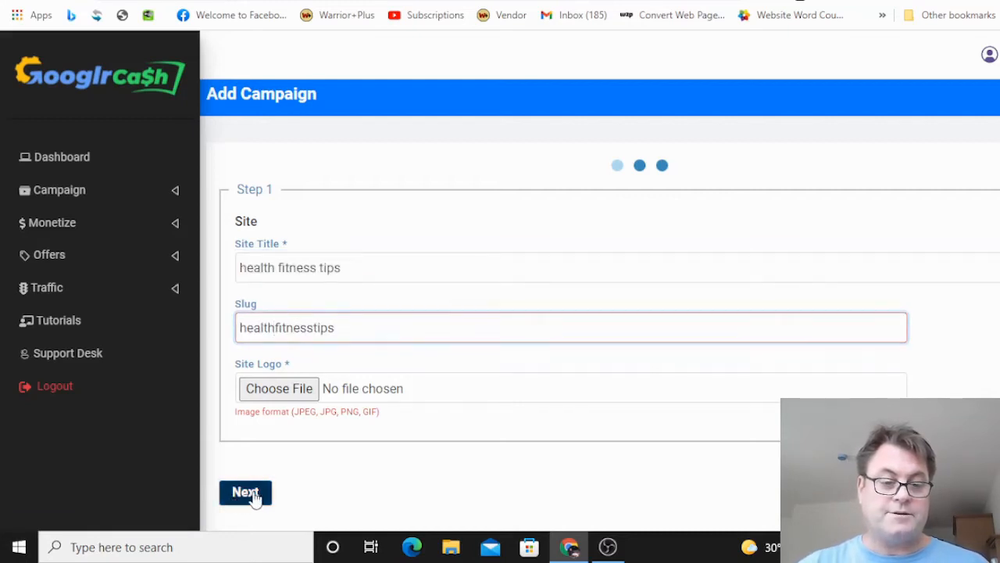
pyautogui.click(245, 492)
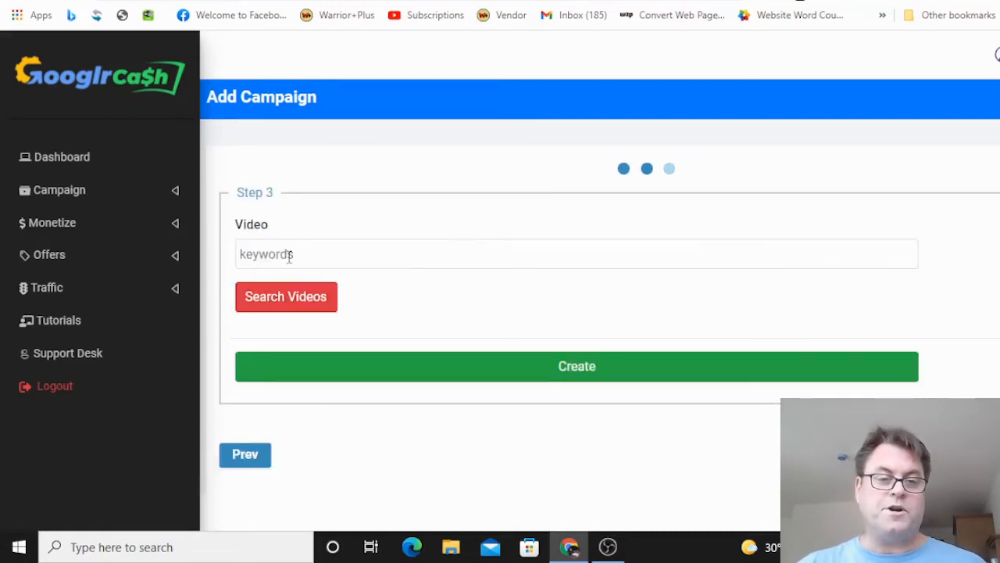
# - Search videos for keyword 'health and fitness' and create the health video site
pyautogui.write('health and fitness')
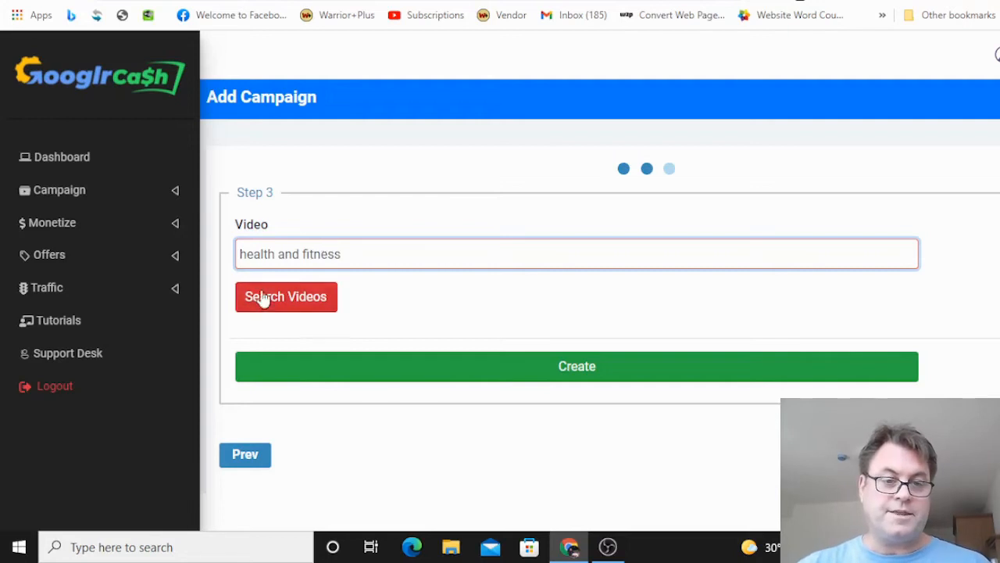
pyautogui.click(285, 297)
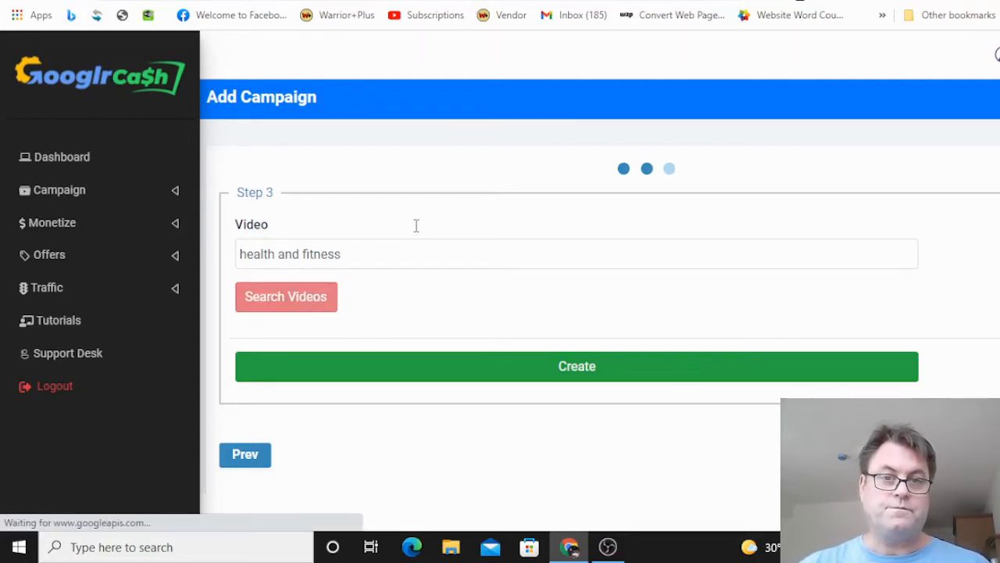
pyautogui.click(284, 296)
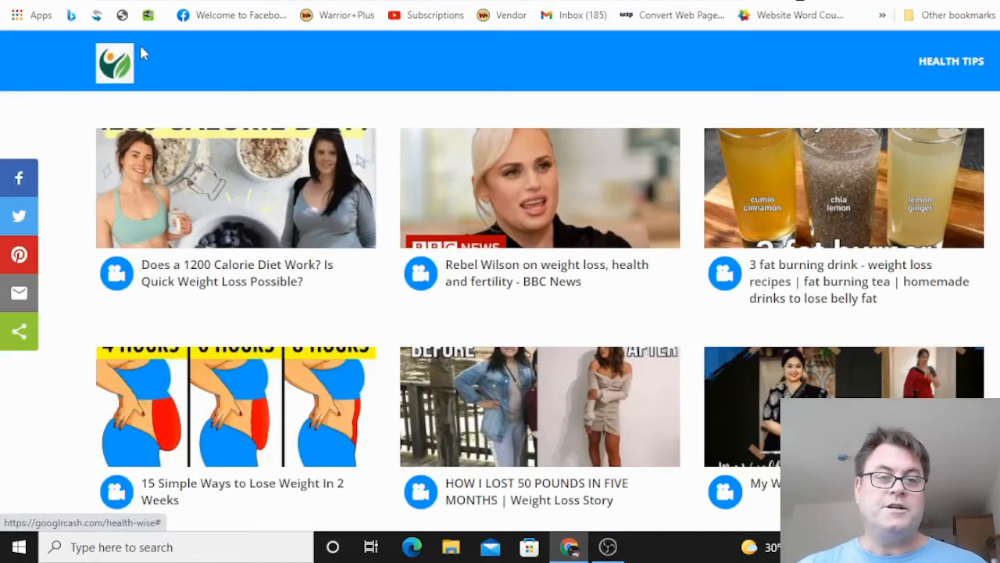
pyautogui.moveTo(859, 174)
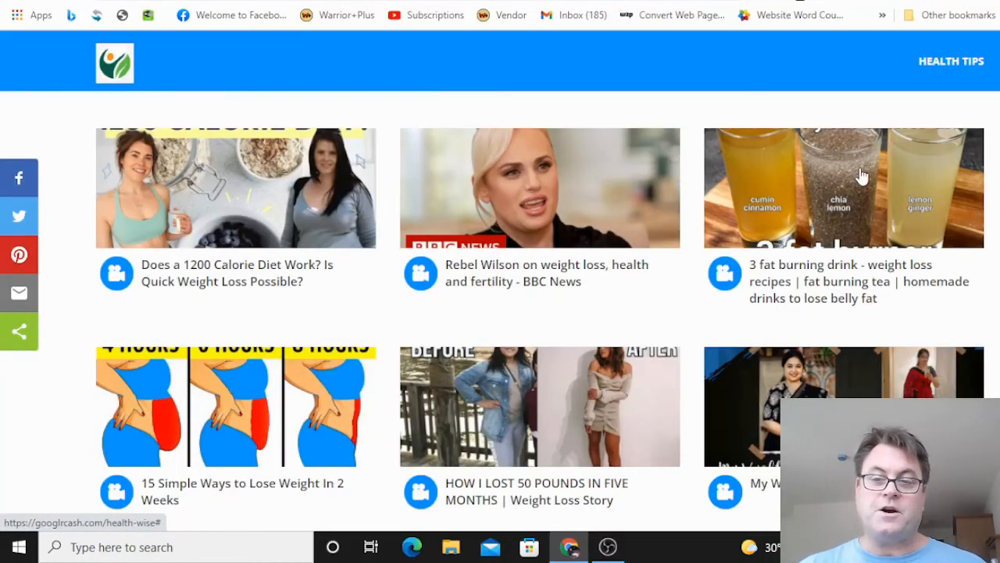
# - Scroll through the generated health site's grid of weight-loss videos
pyautogui.scroll(-3)
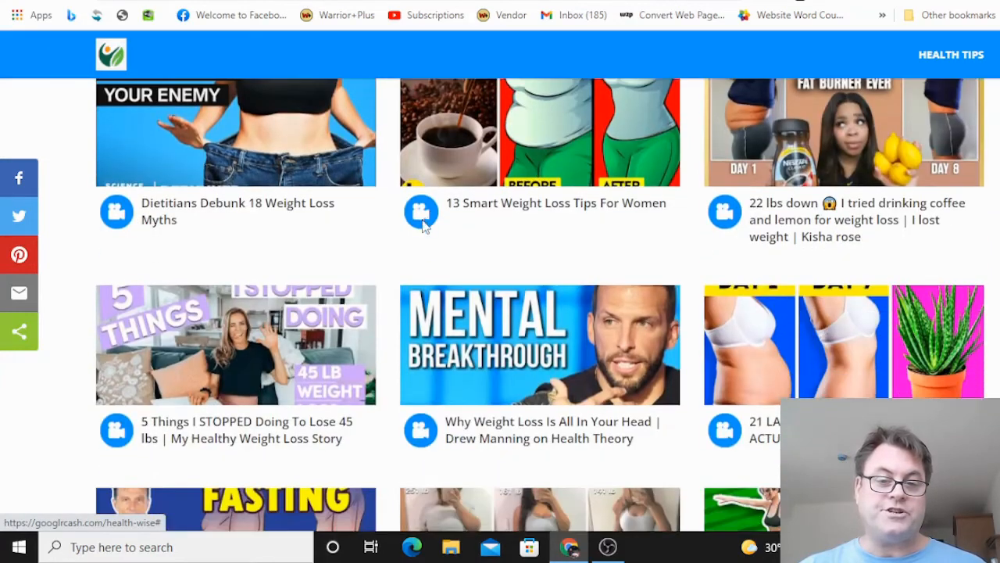
pyautogui.scroll(-3)
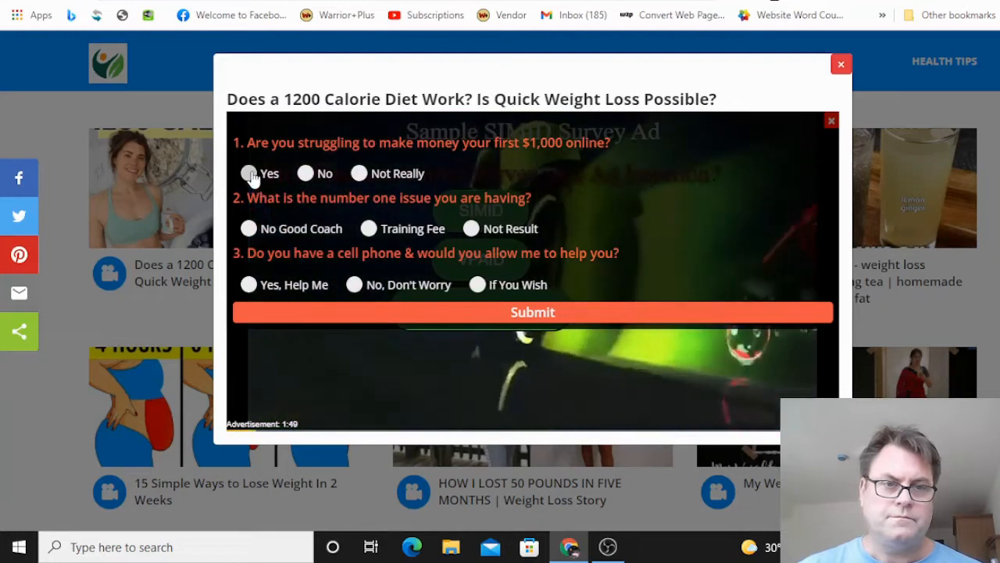
pyautogui.click(367, 228)
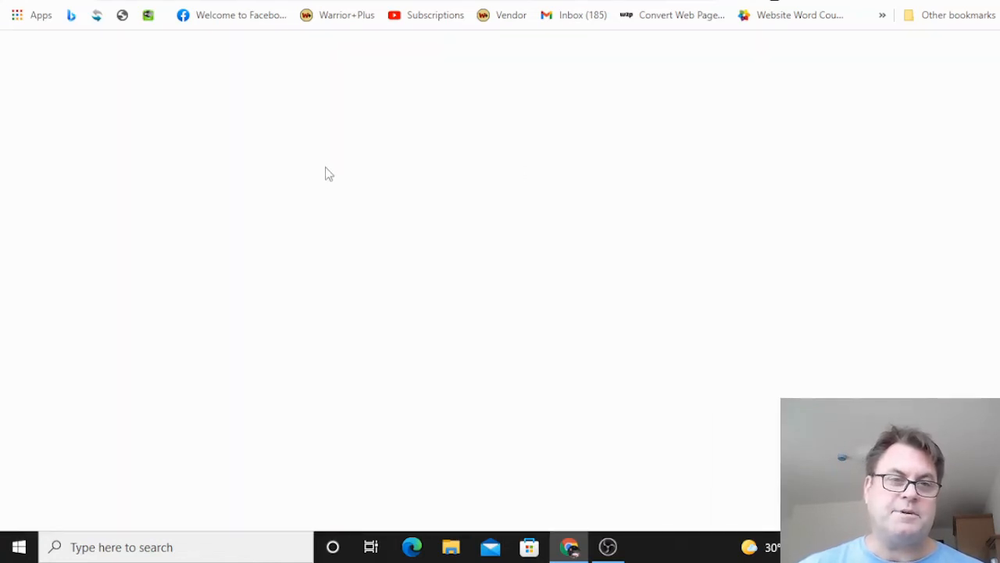
pyautogui.moveTo(200, 6)
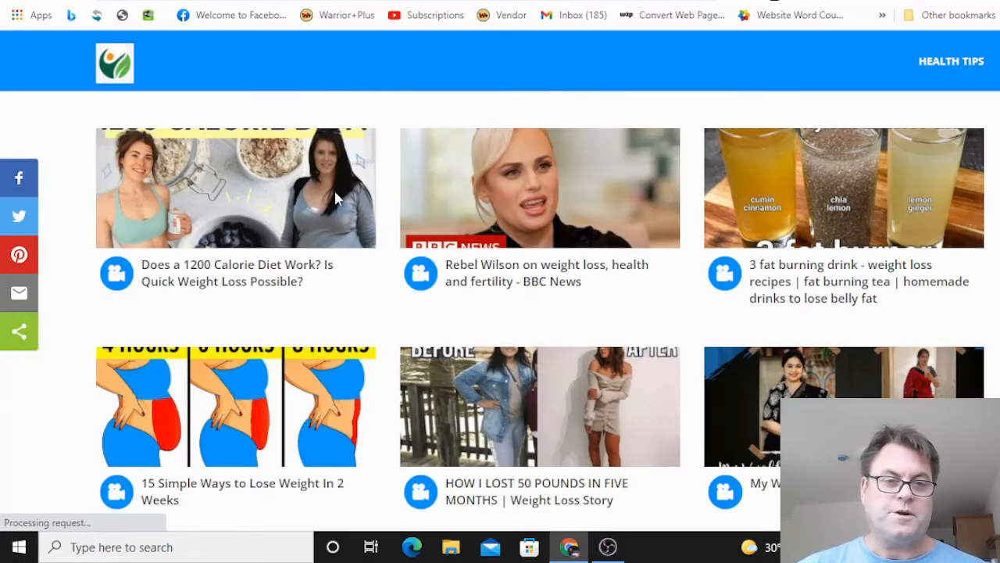
pyautogui.moveTo(132, 115)
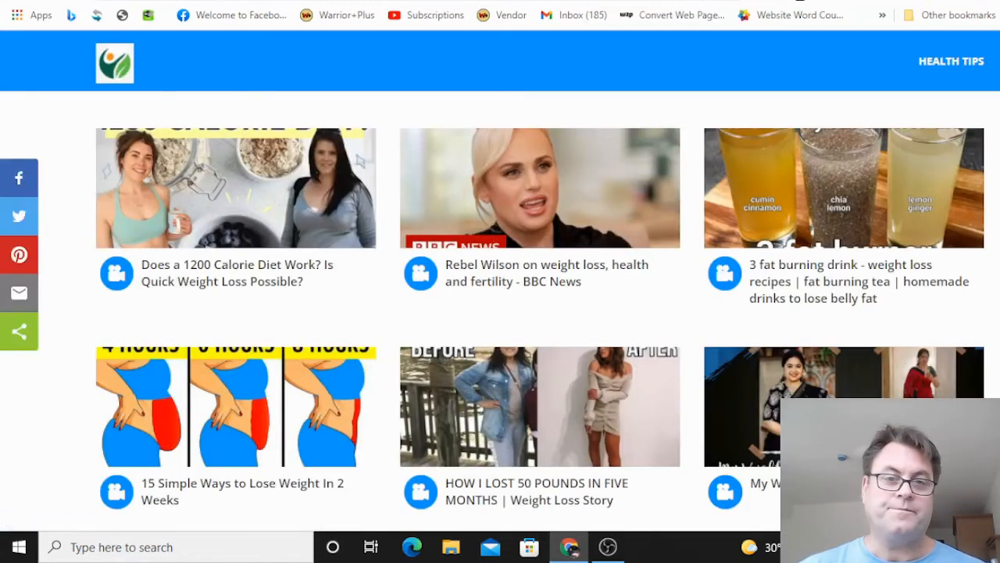
pyautogui.scroll(-3)
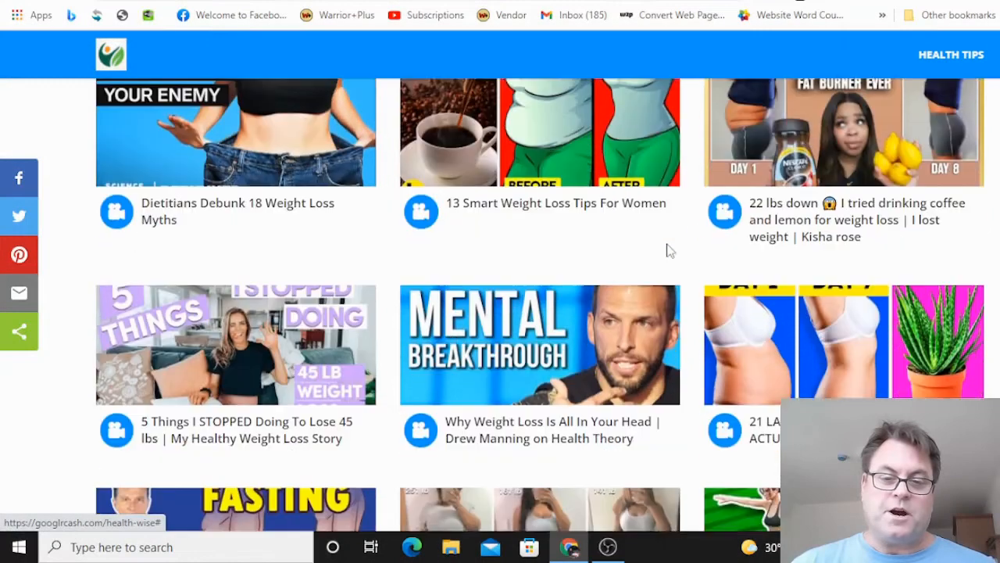
pyautogui.scroll(-3)
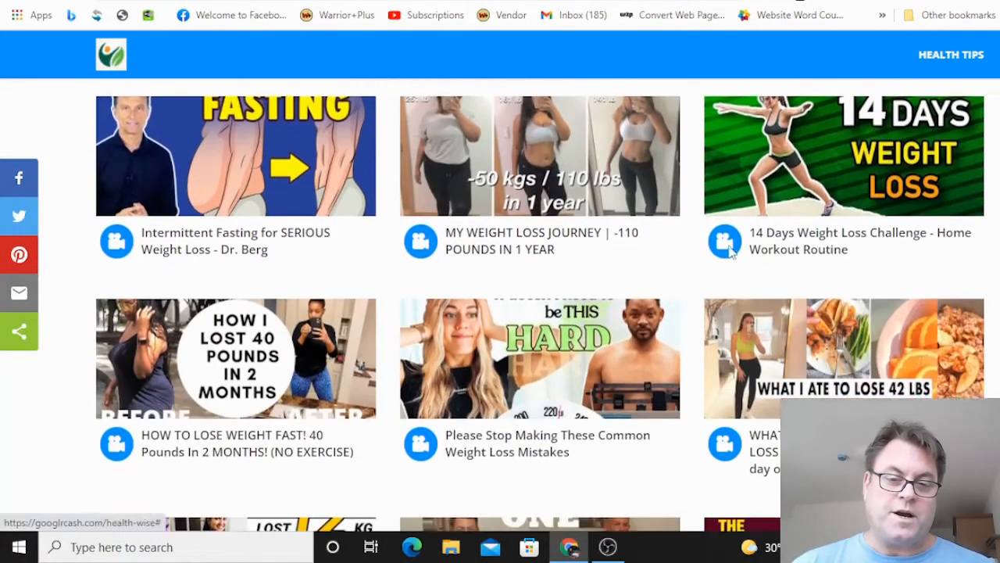
pyautogui.scroll(-3)
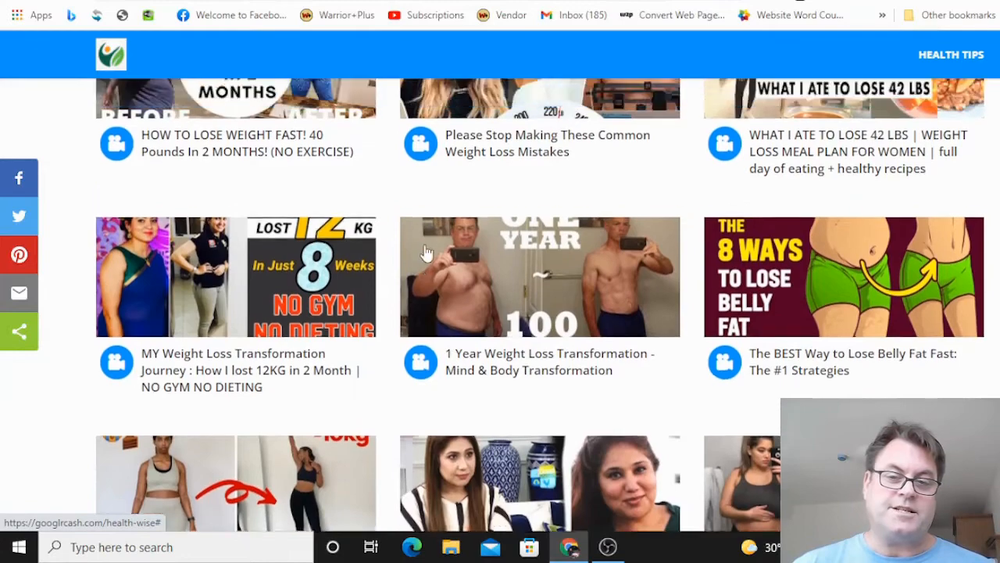
pyautogui.scroll(-3)
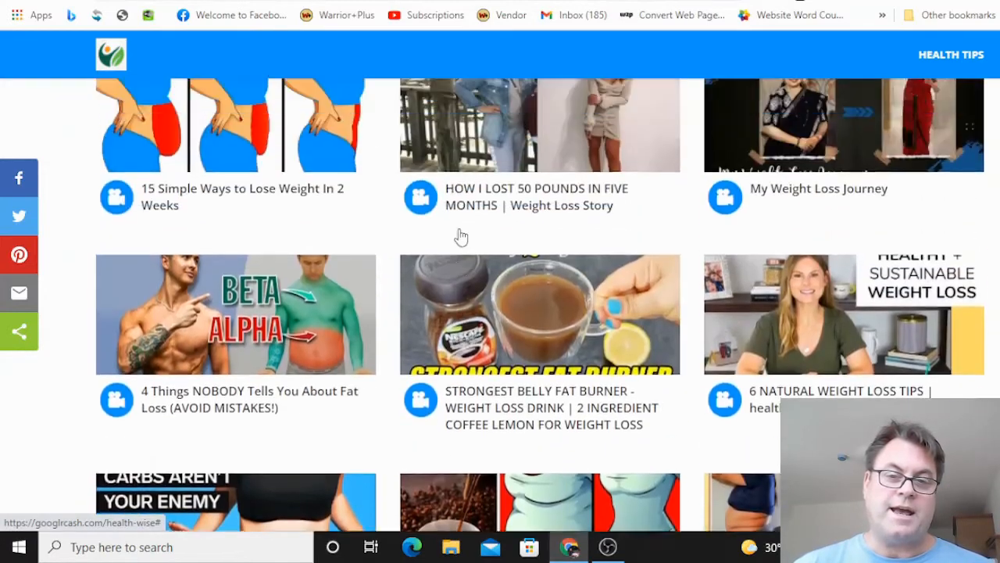
pyautogui.scroll(3)
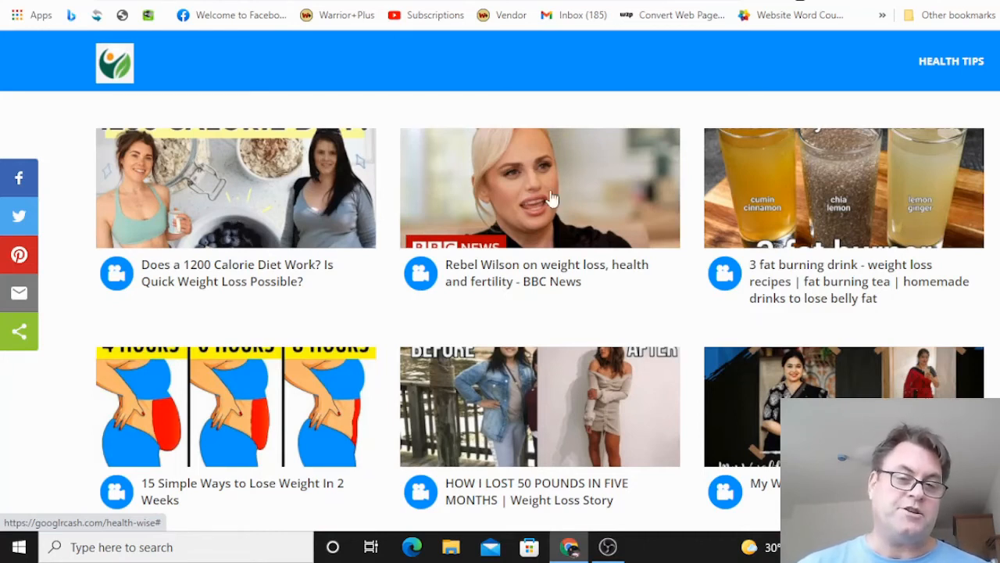
pyautogui.moveTo(659, 169)
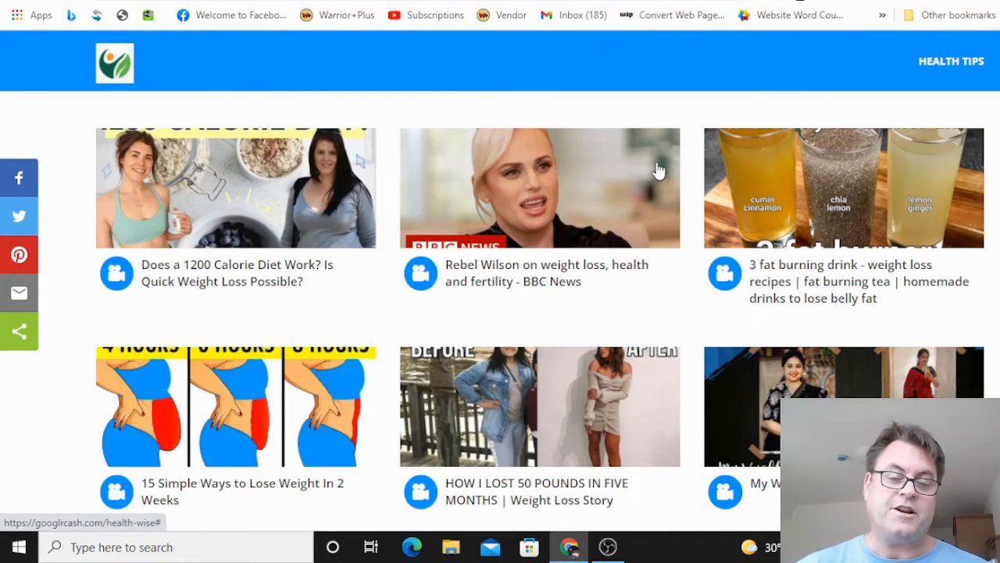
pyautogui.moveTo(532, 175)
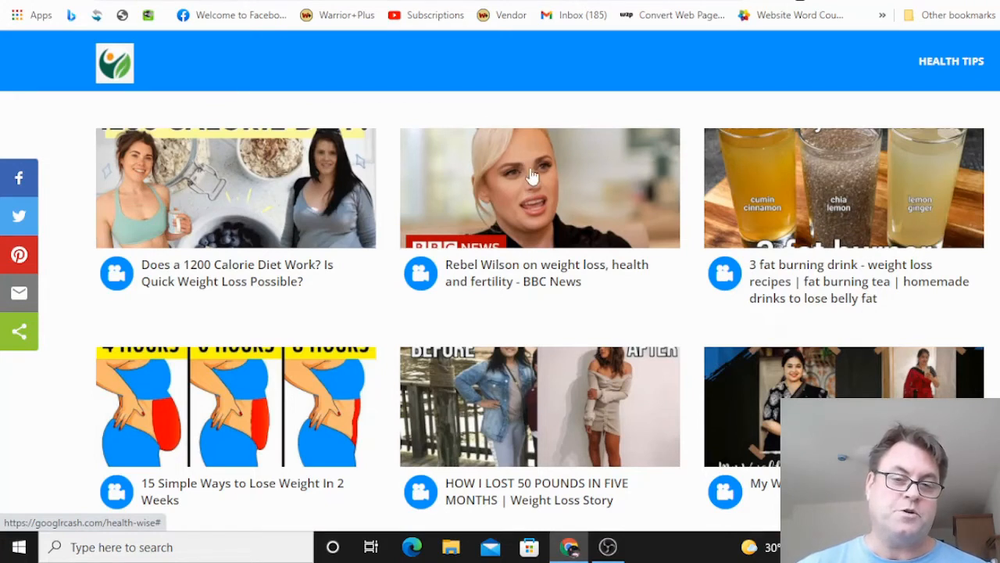
pyautogui.moveTo(497, 174)
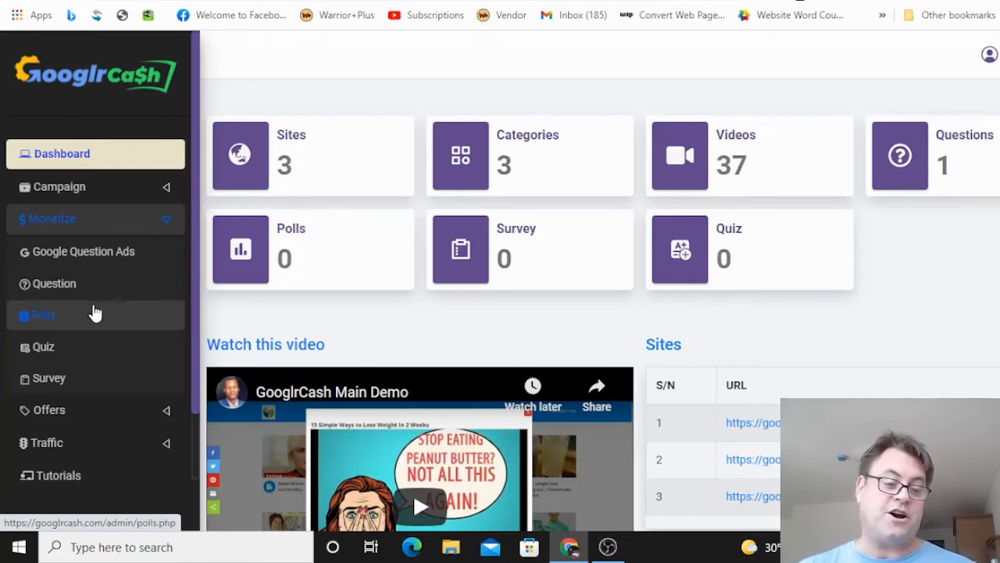
pyautogui.moveTo(92, 331)
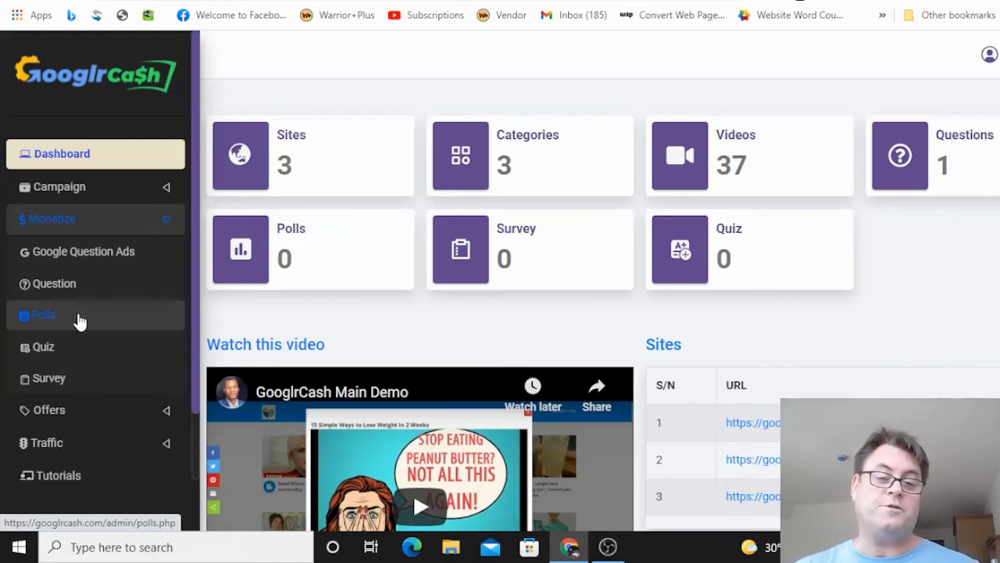
pyautogui.moveTo(76, 327)
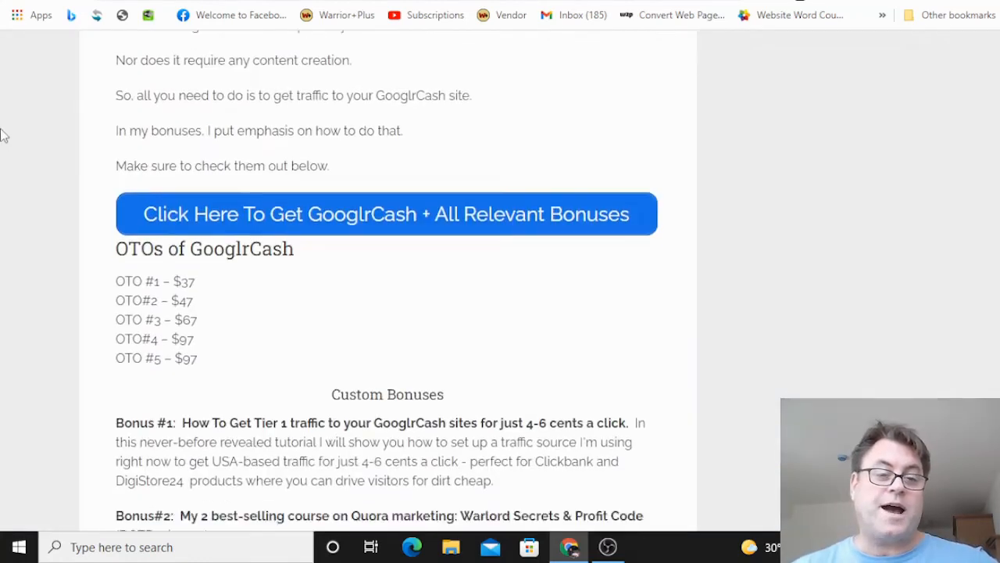
# - Scroll the review blog to the OTOs of GooglrCash price list and bonuses below it
pyautogui.scroll(-3)
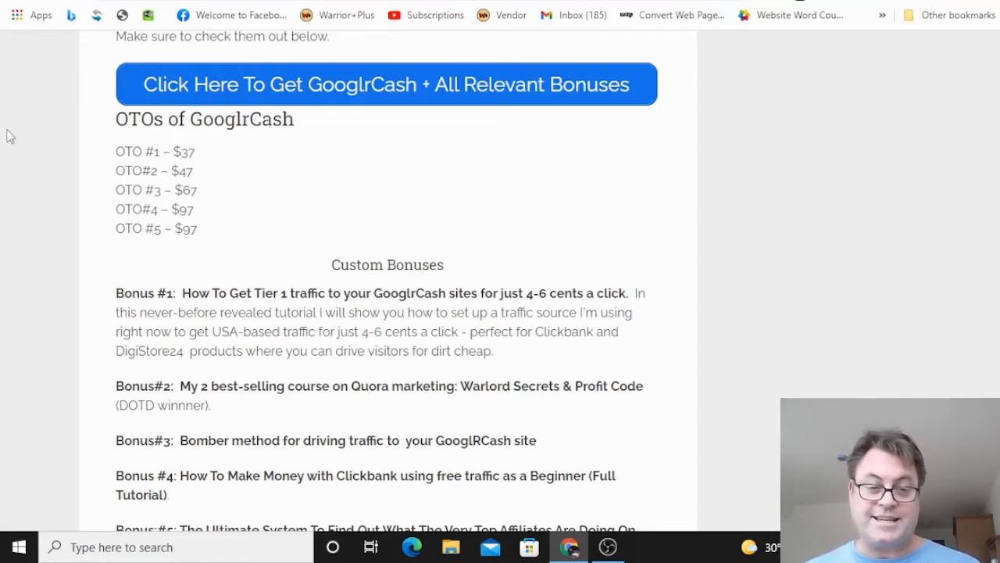
# - Scroll the Custom Bonuses list through Bonus #10 to the Vendor-Arranged Bonuses
pyautogui.scroll(-3)
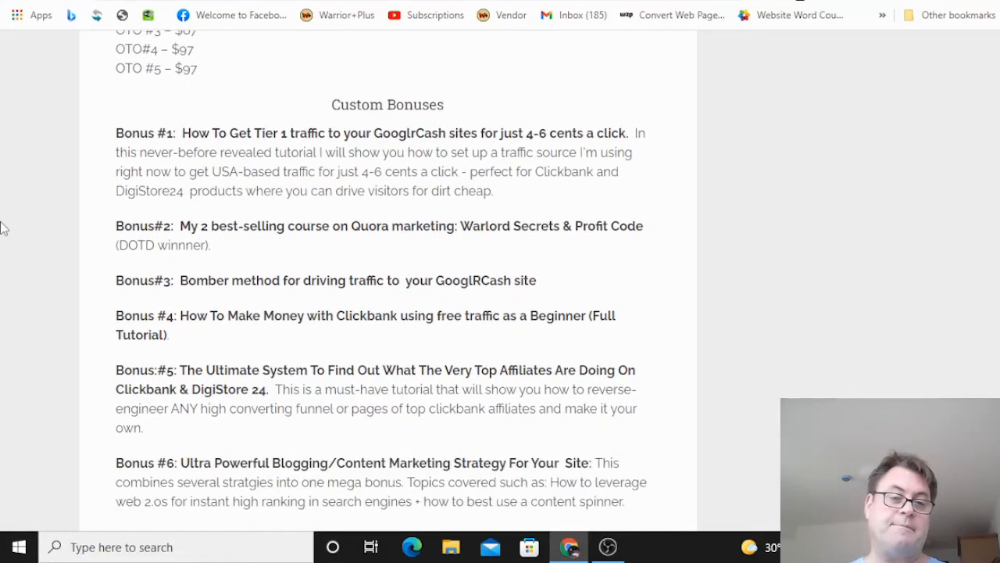
pyautogui.moveTo(24, 247)
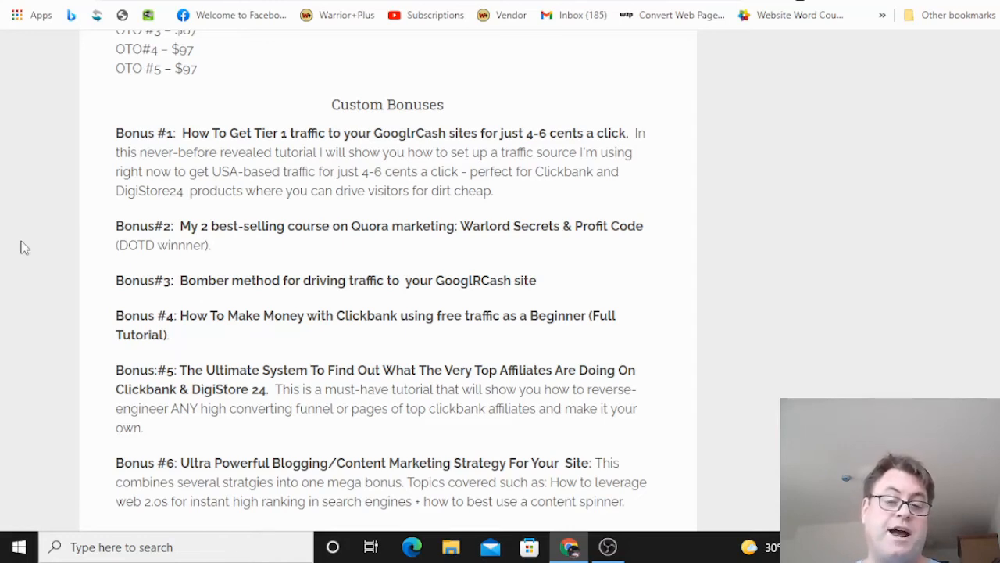
pyautogui.scroll(-3)
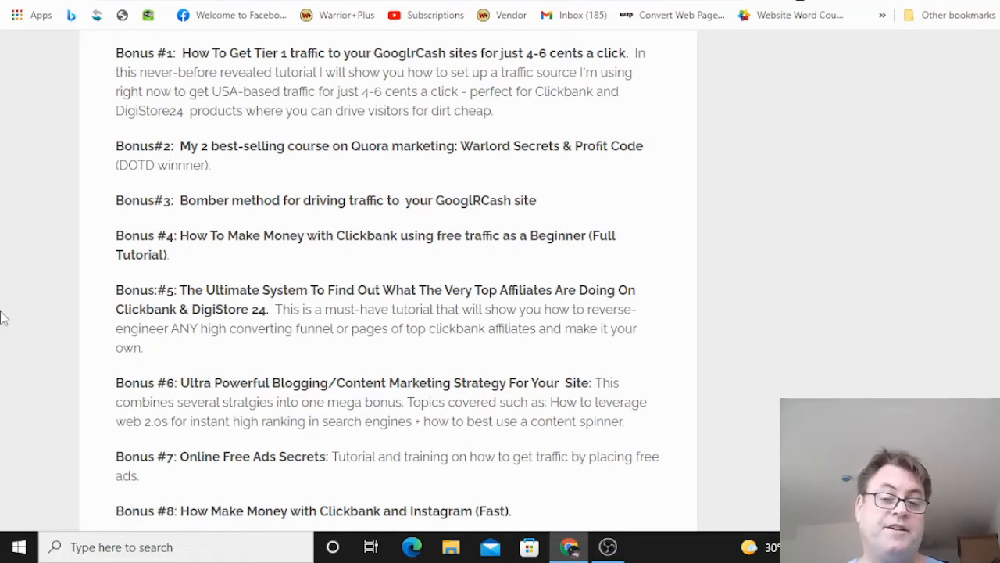
pyautogui.scroll(-3)
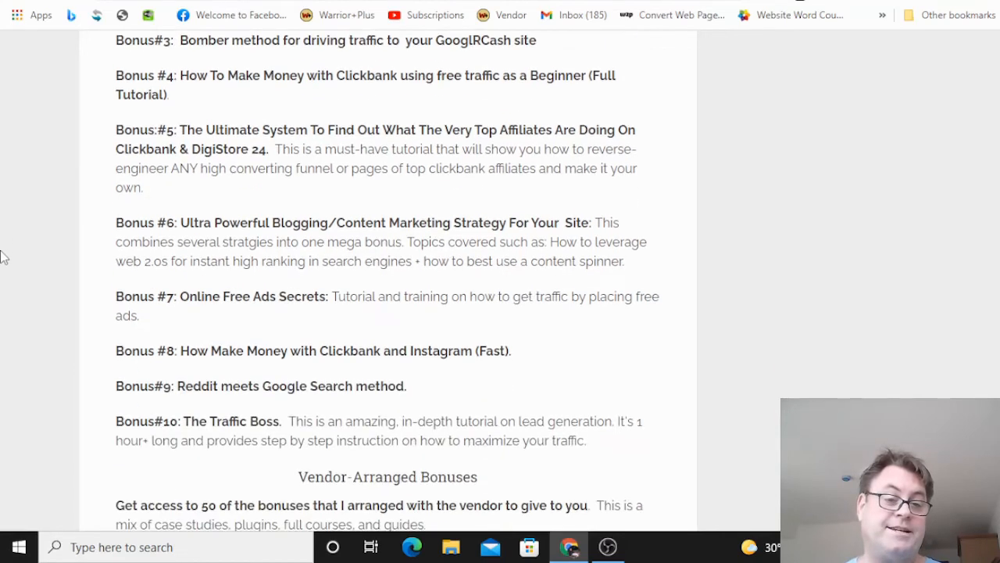
pyautogui.scroll(-3)
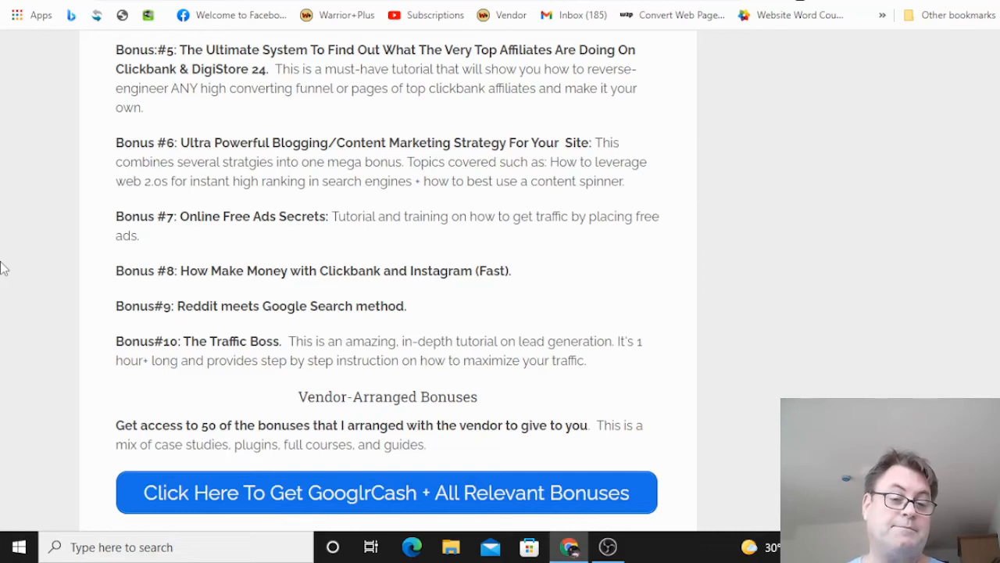
pyautogui.scroll(-3)
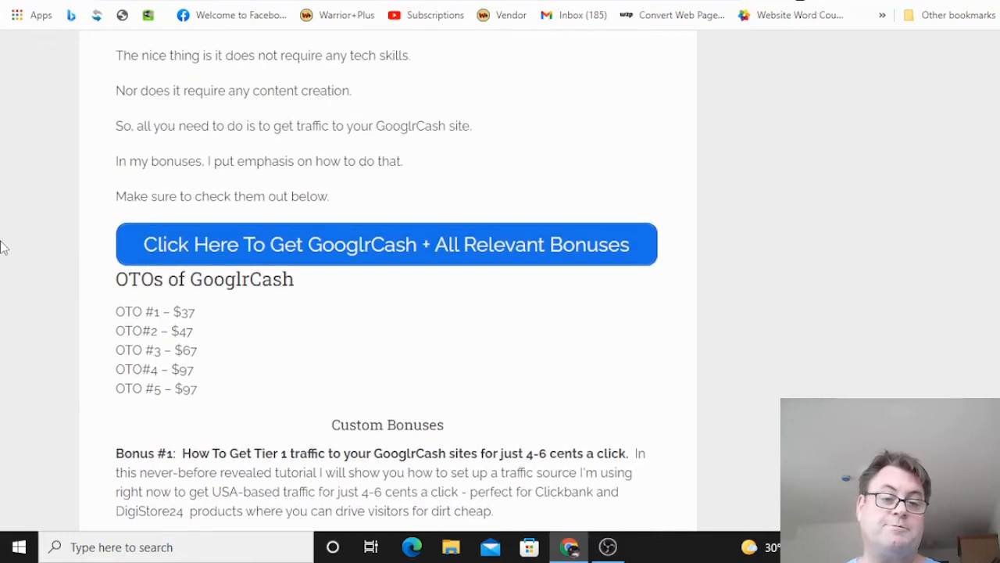
pyautogui.scroll(-3)
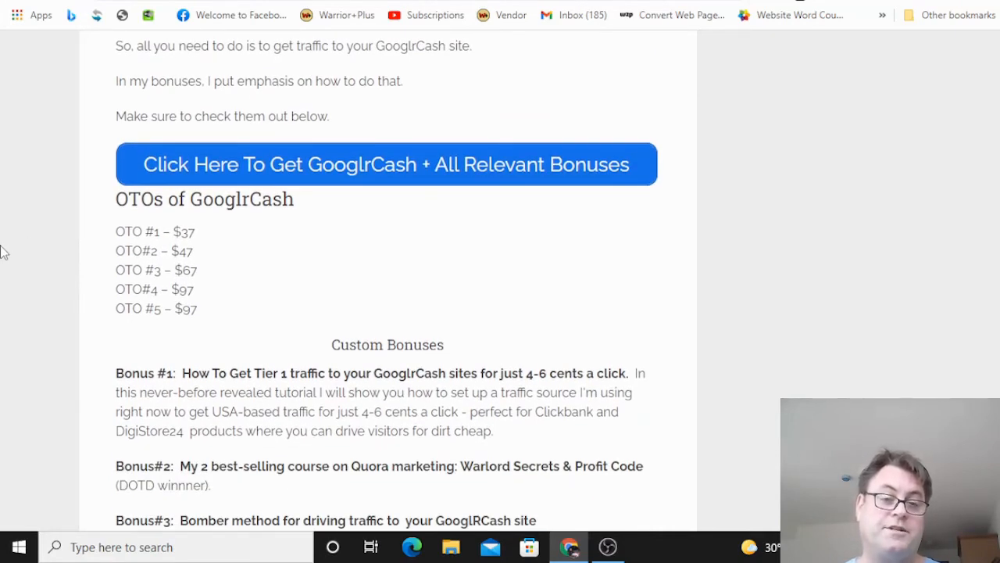
pyautogui.scroll(-3)
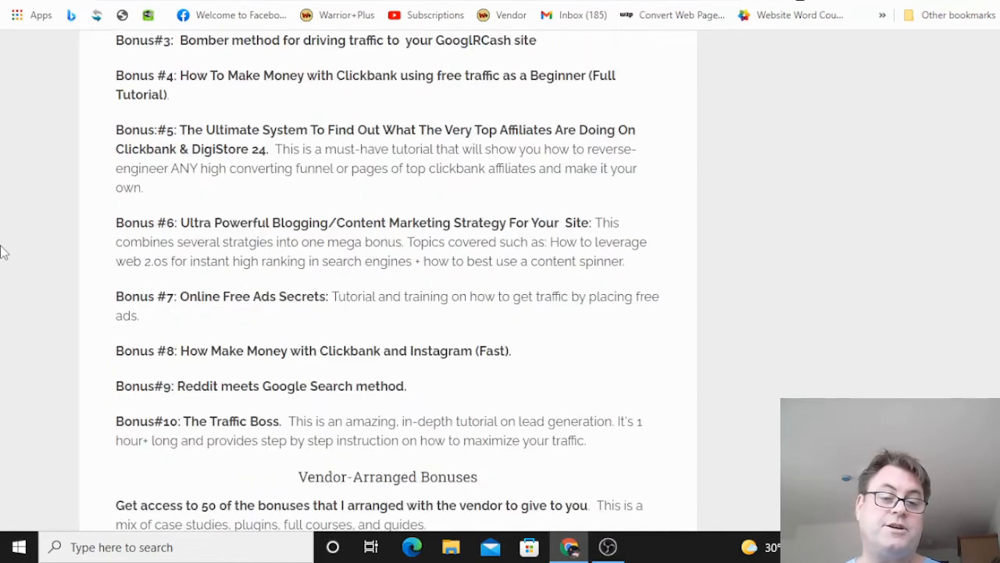
pyautogui.scroll(-3)
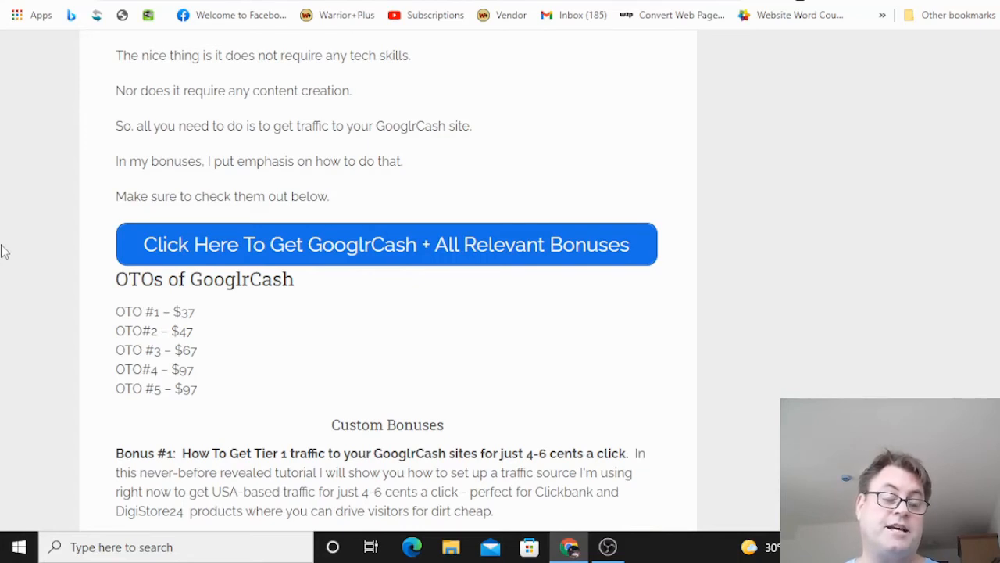
pyautogui.scroll(-3)
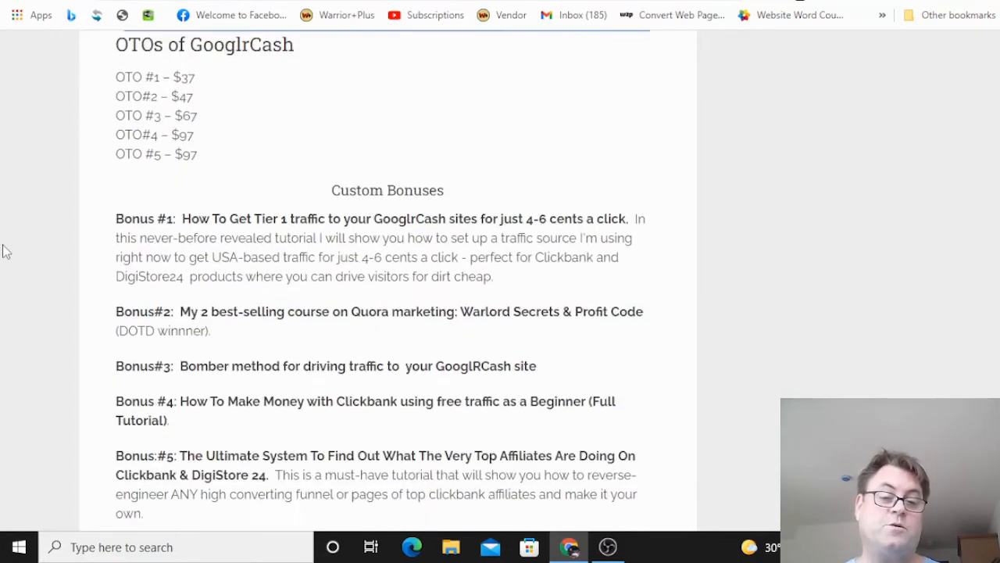
pyautogui.scroll(-3)
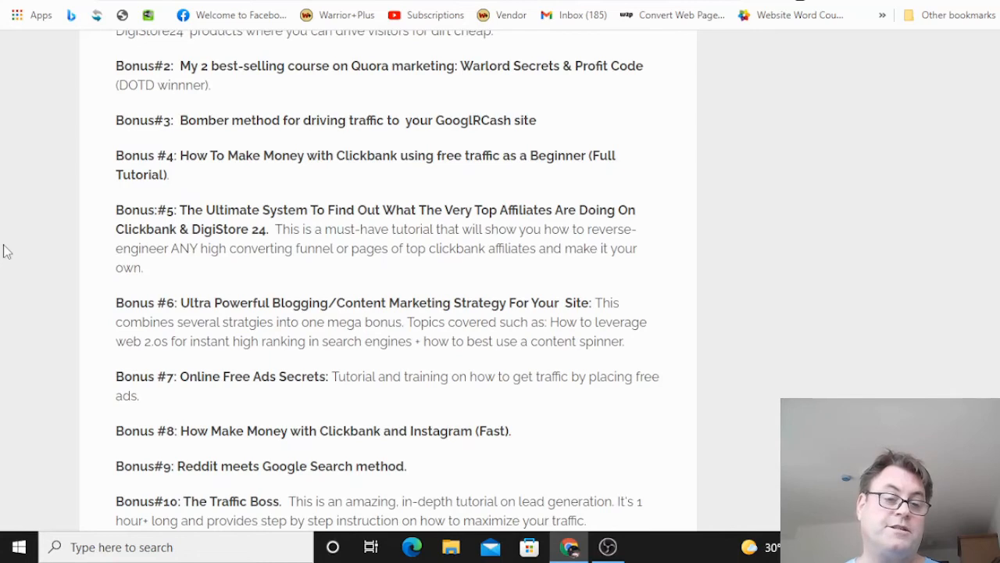